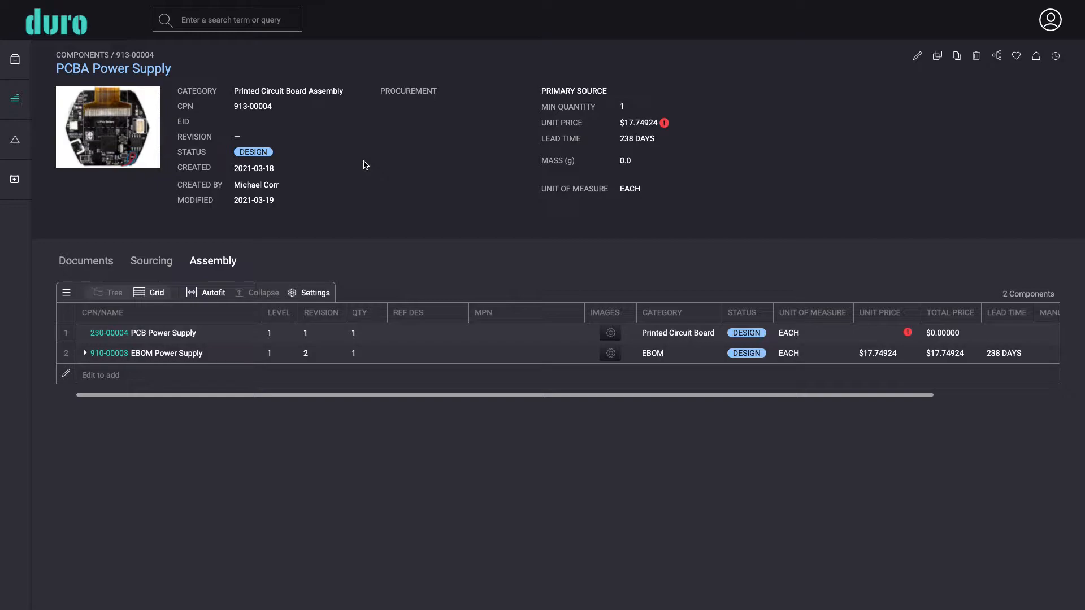
{"action": "mouse_move", "coordinate": [179, 306]}
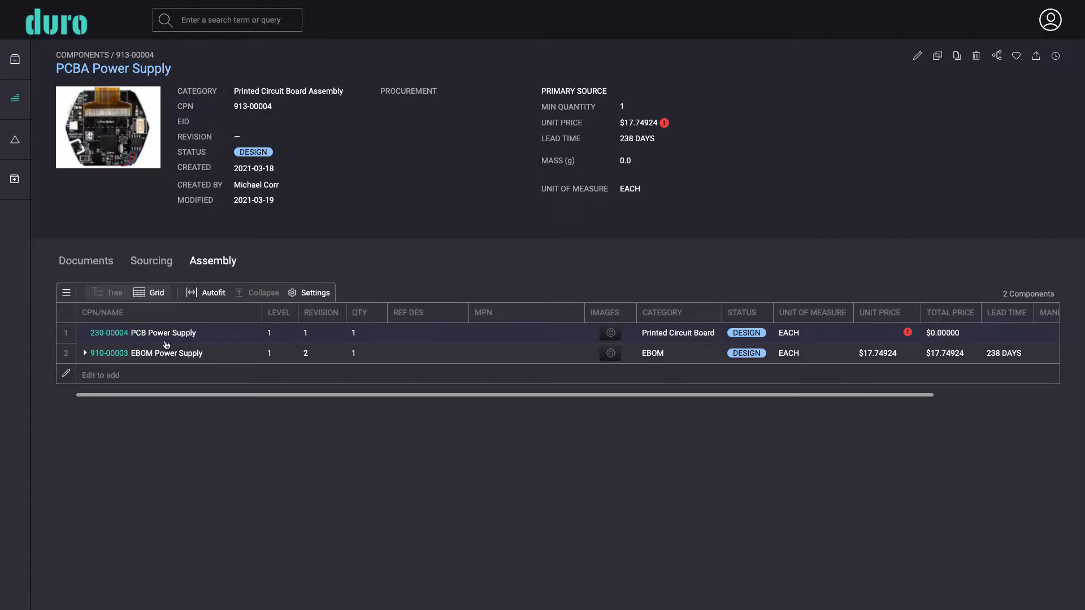
{"action": "mouse_move", "coordinate": [398, 158]}
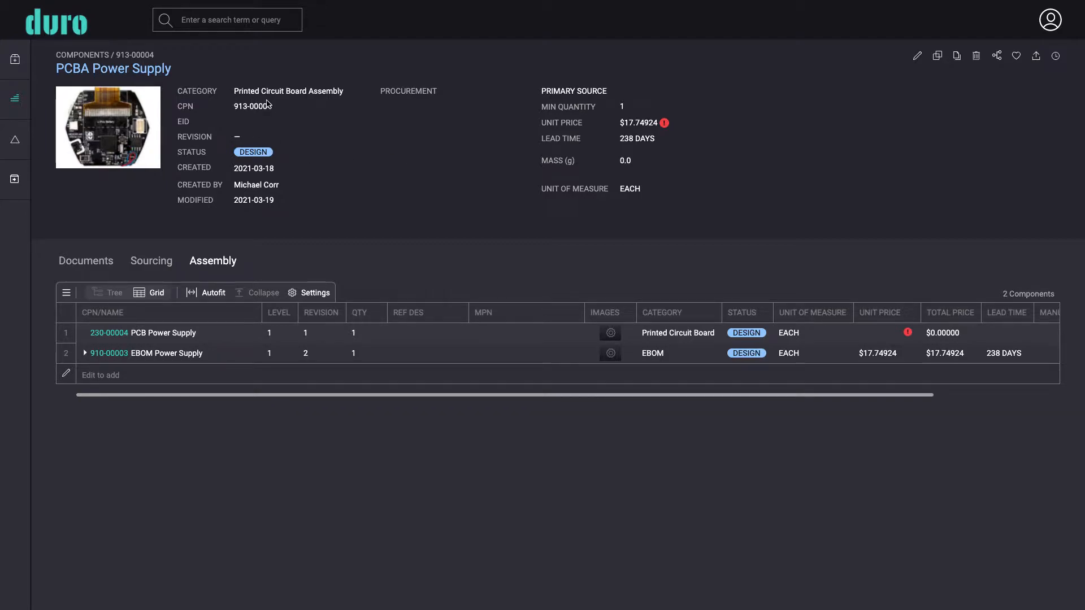
{"action": "mouse_move", "coordinate": [374, 101]}
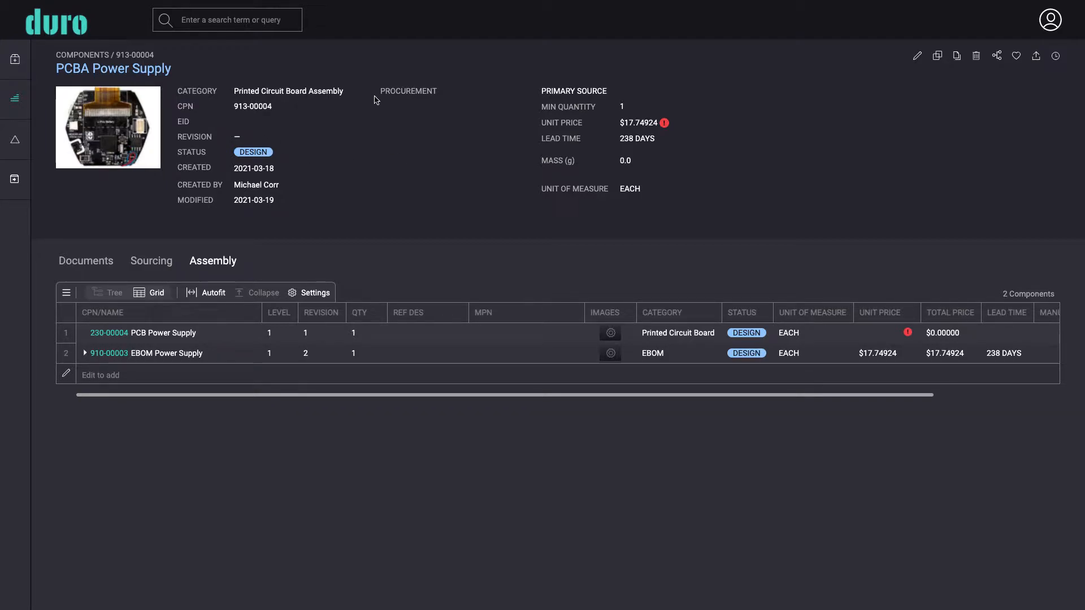
{"action": "mouse_move", "coordinate": [376, 111]}
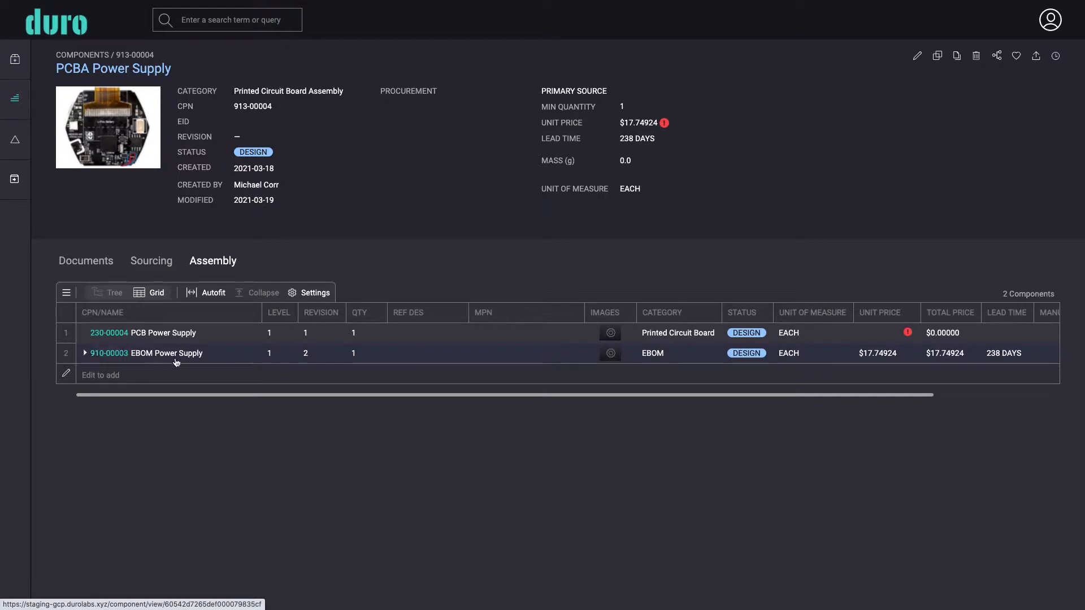
{"action": "mouse_move", "coordinate": [303, 357]}
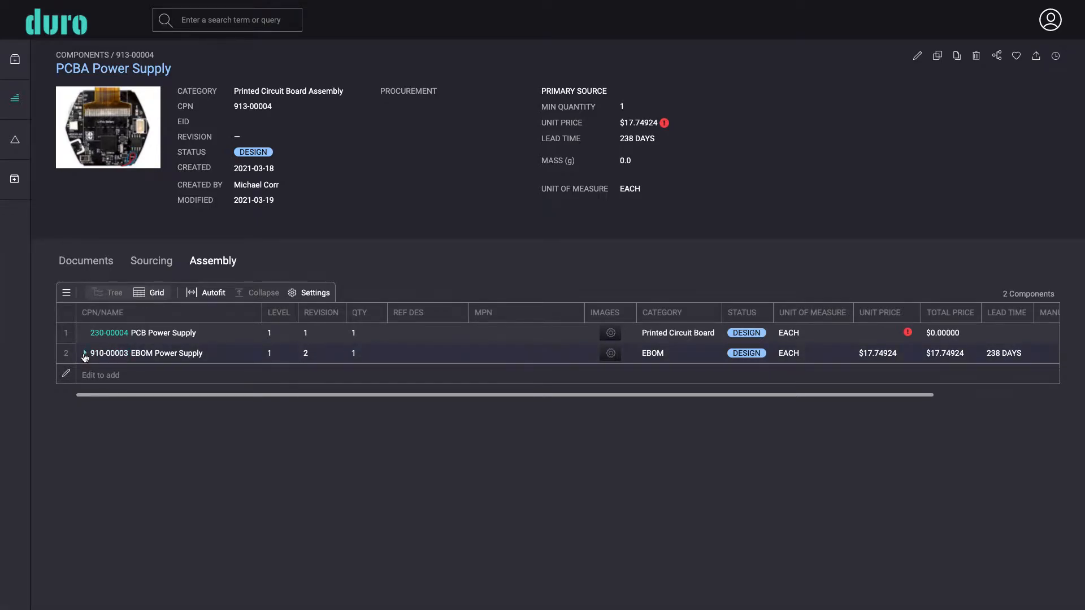
Browse the assembly's EBOM and documents, then open the 230-00004 PCB Power Supply page.
{"action": "left_click", "coordinate": [85, 352]}
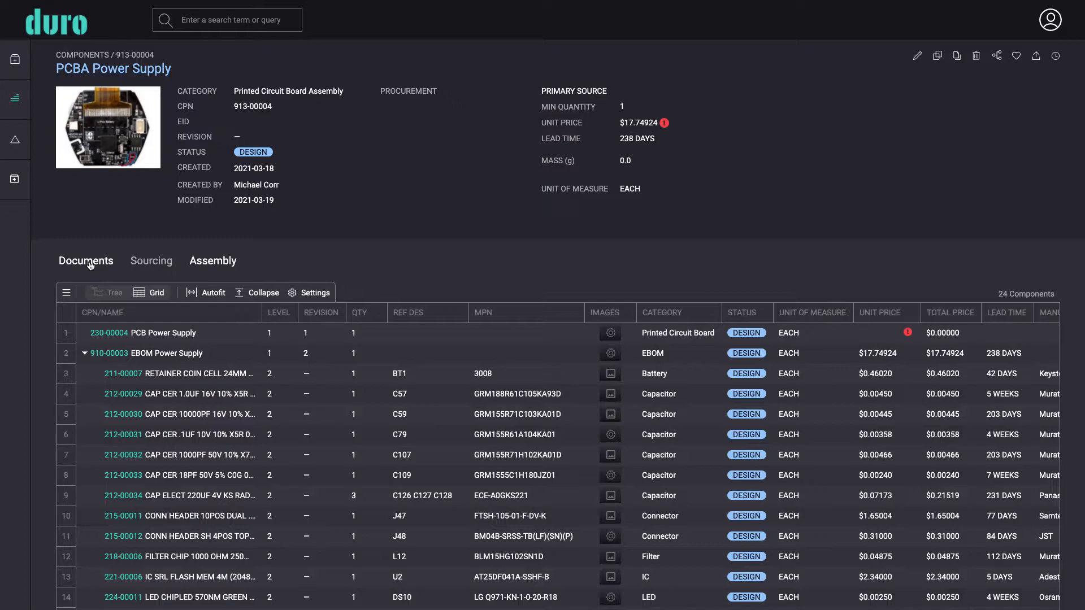
{"action": "left_click", "coordinate": [86, 261]}
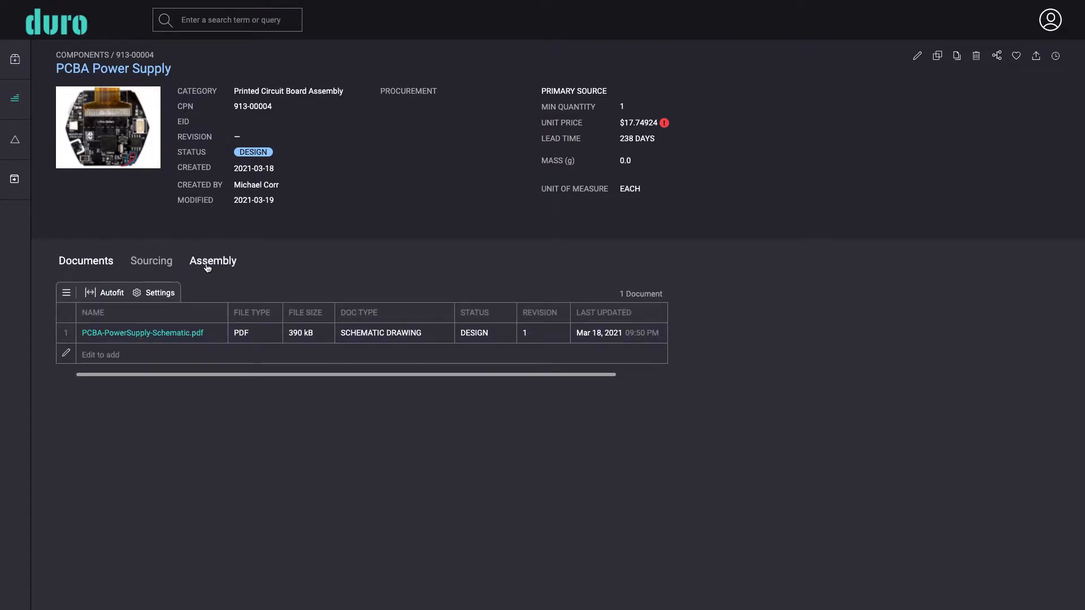
{"action": "left_click", "coordinate": [212, 261]}
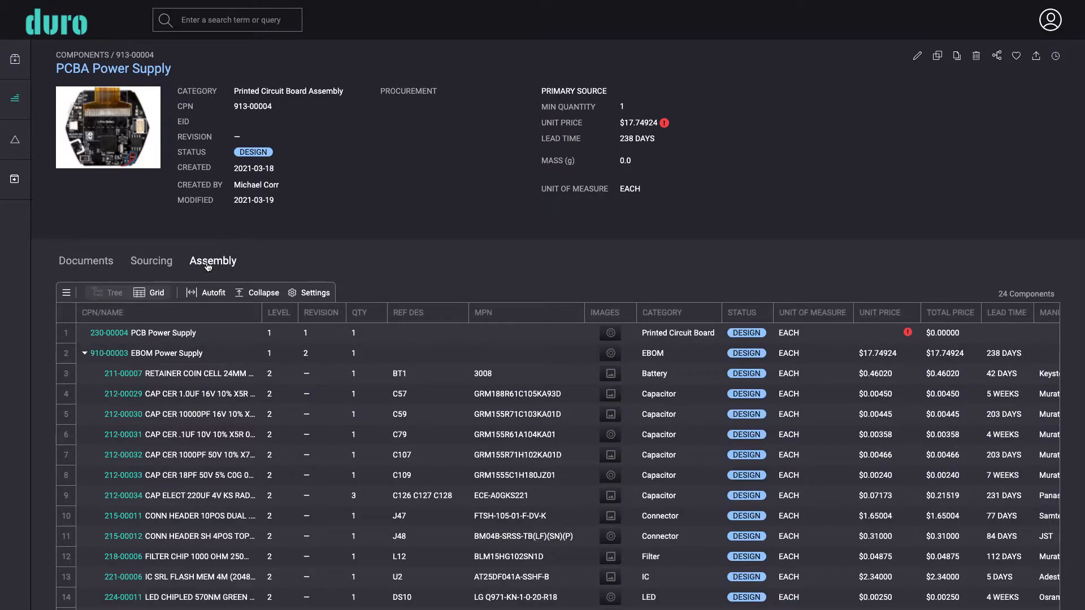
{"action": "left_click", "coordinate": [109, 333]}
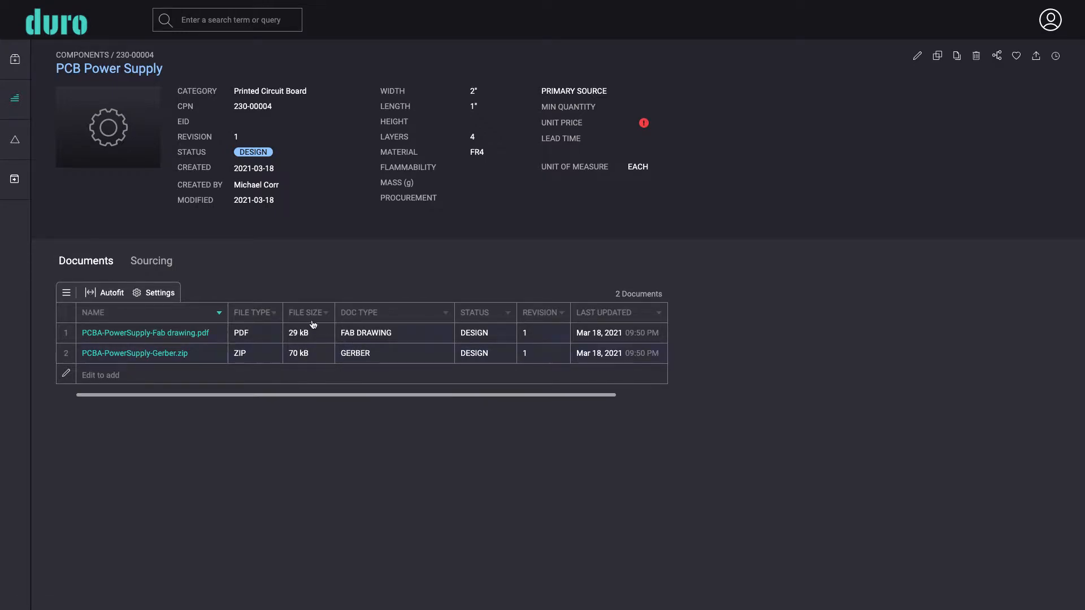
Return to Michael's Dashboard using the Duro logo.
{"action": "left_click", "coordinate": [56, 22]}
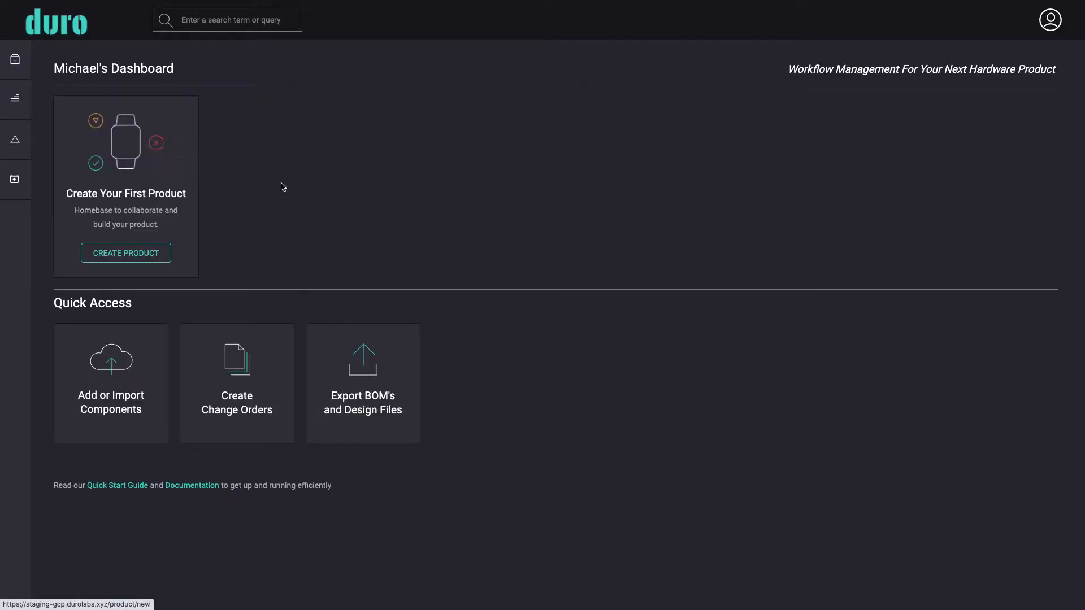
{"action": "mouse_move", "coordinate": [101, 149]}
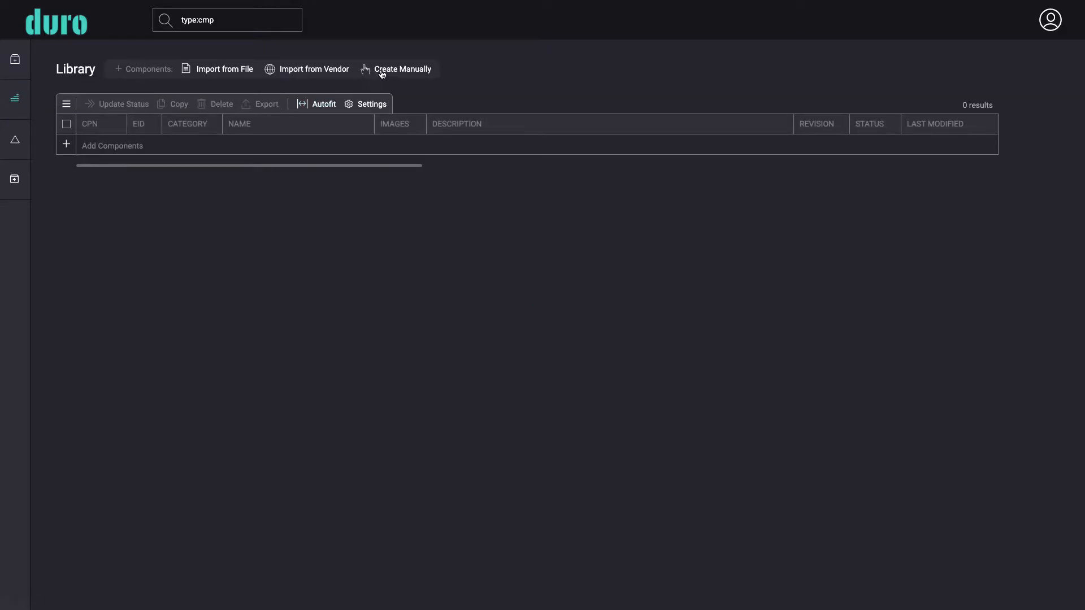
{"action": "mouse_move", "coordinate": [402, 68]}
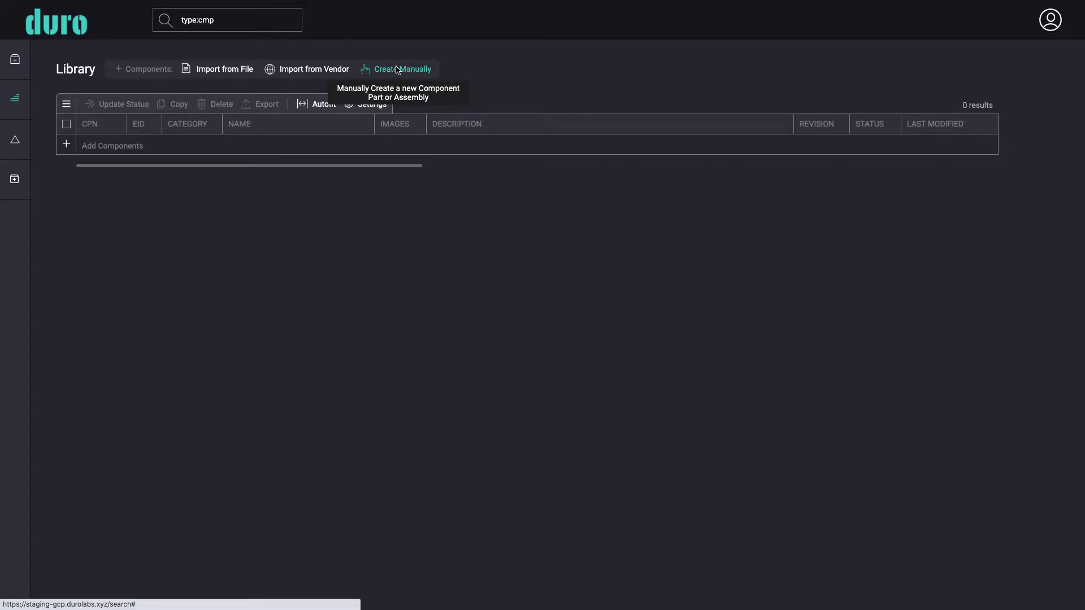
Start a manual Printed Circuit Board Assembly component named PCBA Power Supply.
{"action": "left_click", "coordinate": [404, 68]}
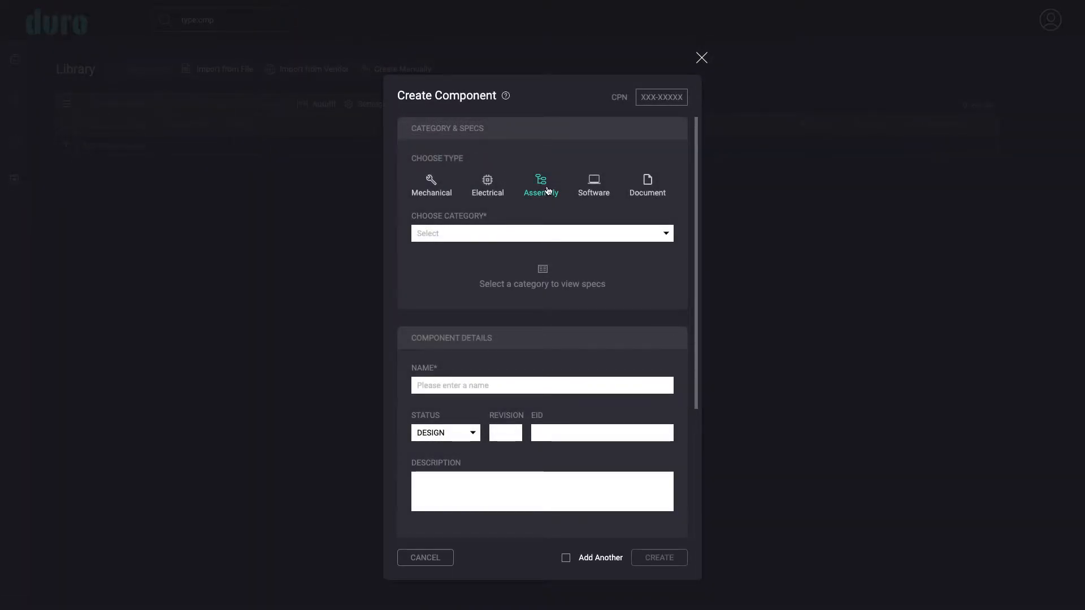
{"action": "left_click", "coordinate": [542, 233]}
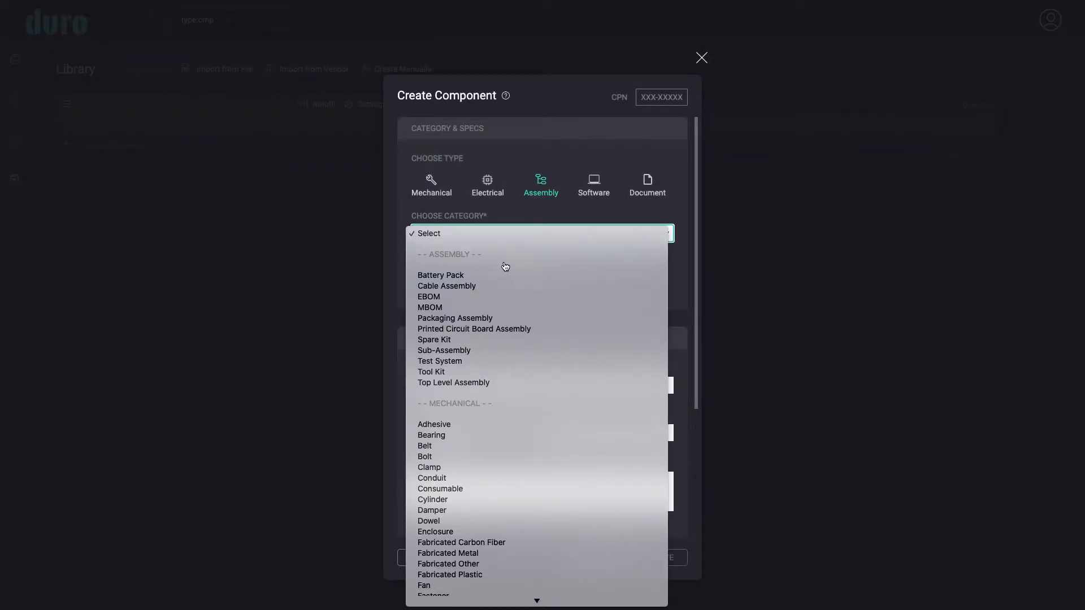
{"action": "left_click", "coordinate": [473, 329]}
{"action": "type", "text": "PCBA Power S"}
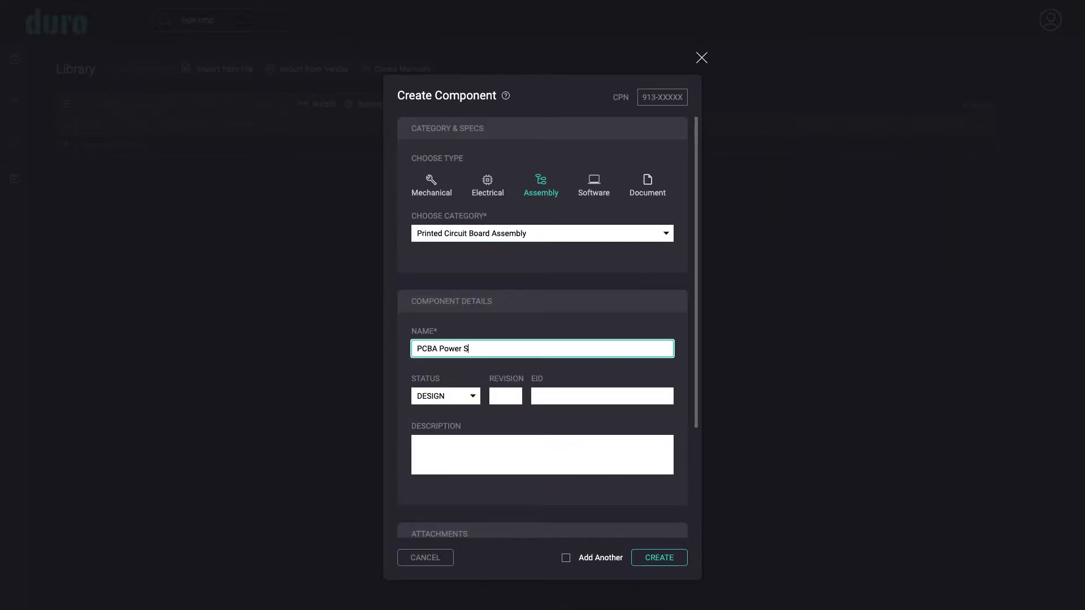
{"action": "type", "text": "upply"}
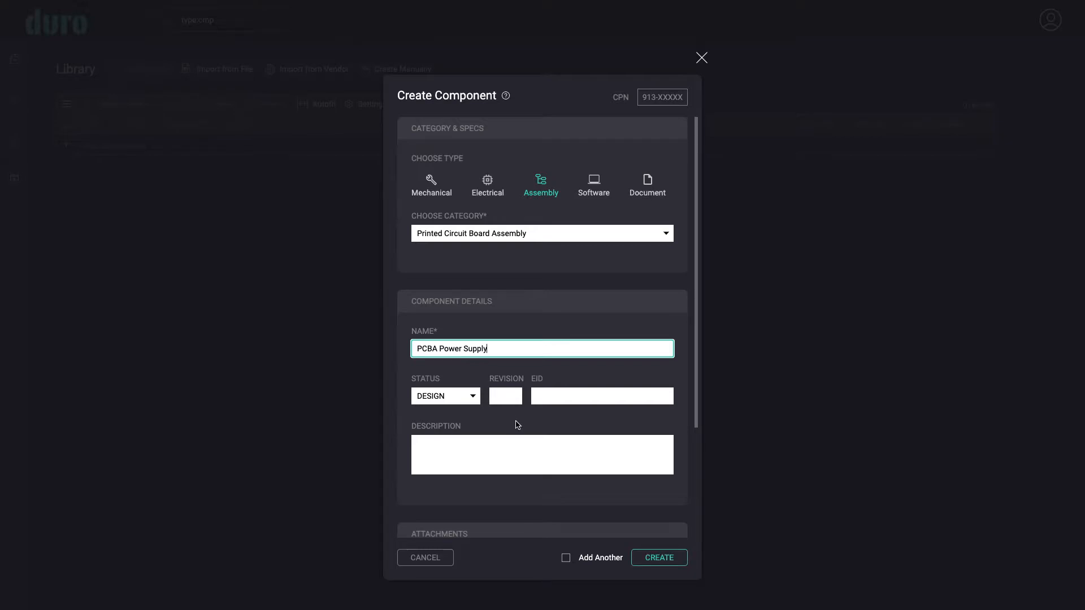
Attach the thumbnail and schematic PDF, then create component 913-00004.
{"action": "scroll", "scroll_direction": "down", "scroll_amount": 3}
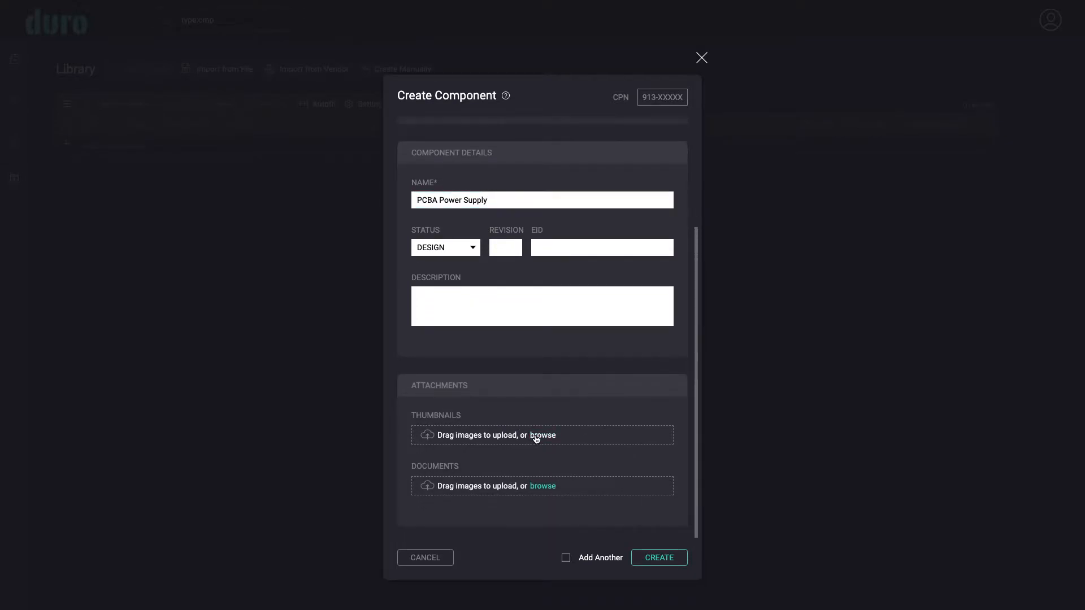
{"action": "left_click", "coordinate": [542, 435]}
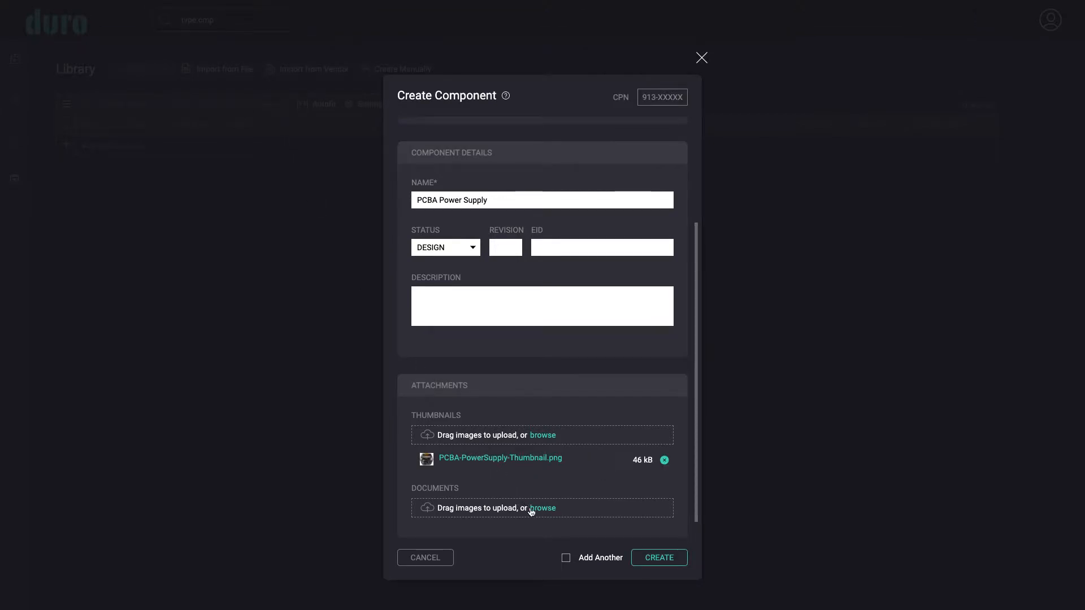
{"action": "left_click", "coordinate": [544, 507]}
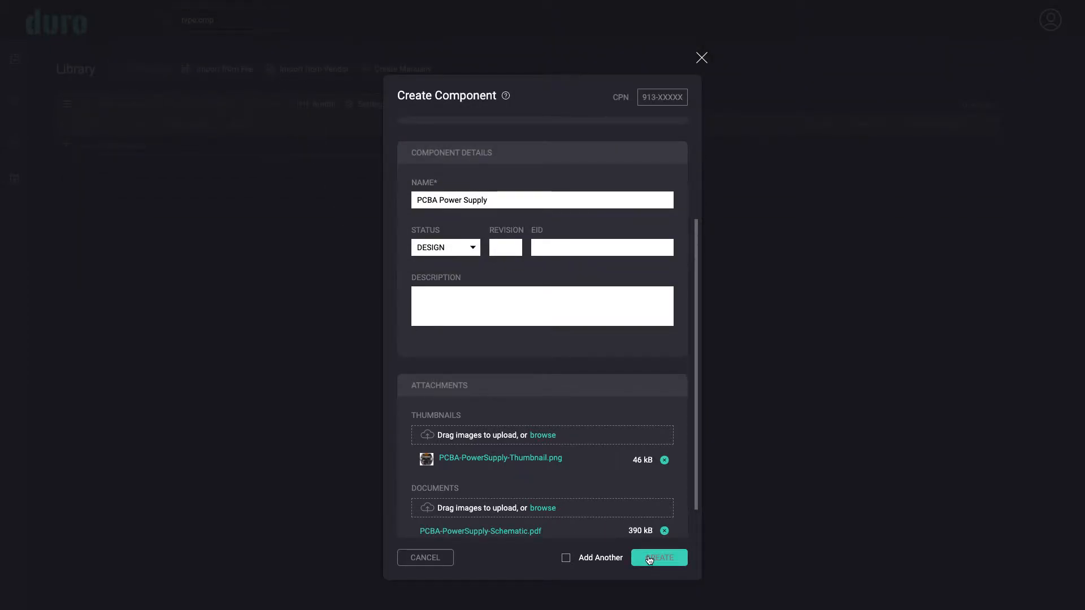
{"action": "left_click", "coordinate": [658, 557]}
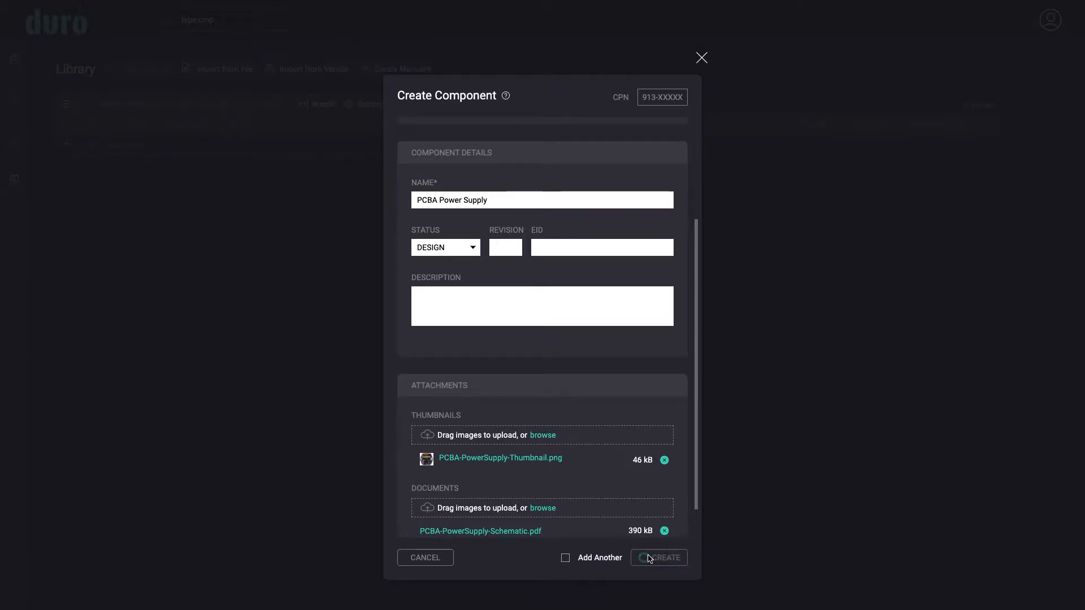
{"action": "left_click", "coordinate": [664, 558]}
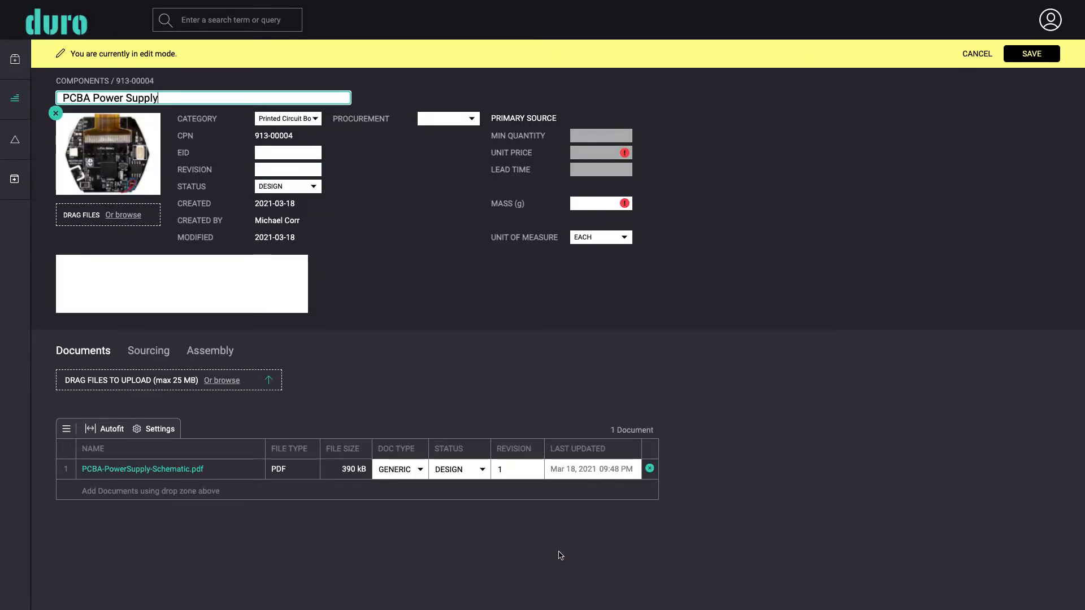
Set the schematic PDF's Doc Type to Schematic and view the empty Assembly list.
{"action": "left_click", "coordinate": [399, 469]}
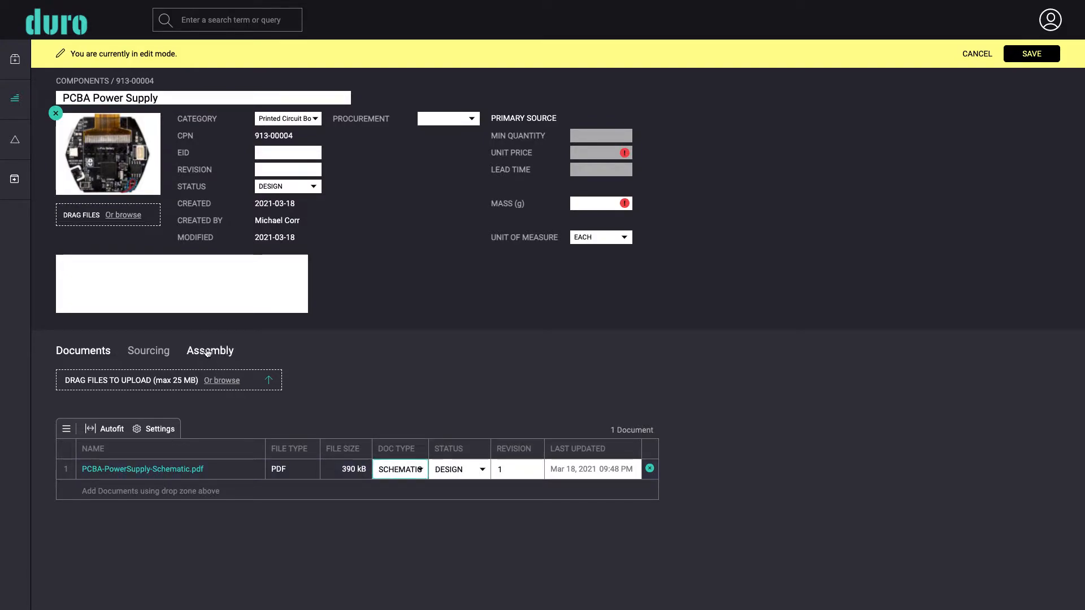
{"action": "left_click", "coordinate": [210, 351]}
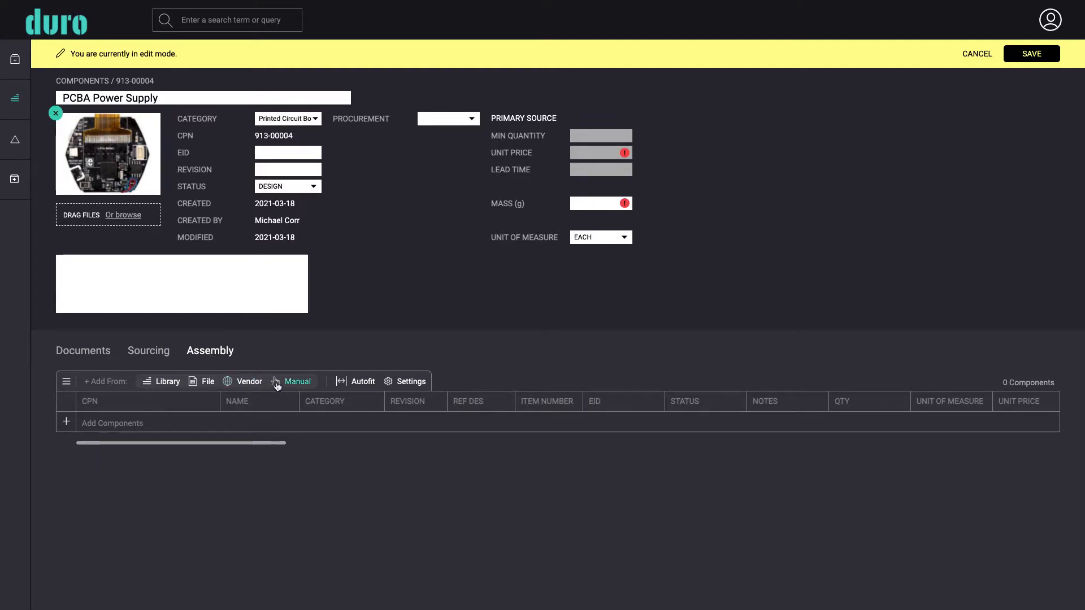
Add a Printed Circuit Board part: 2" by 1", 4 layers, FR4, named PCB Power Supply.
{"action": "left_click", "coordinate": [298, 381]}
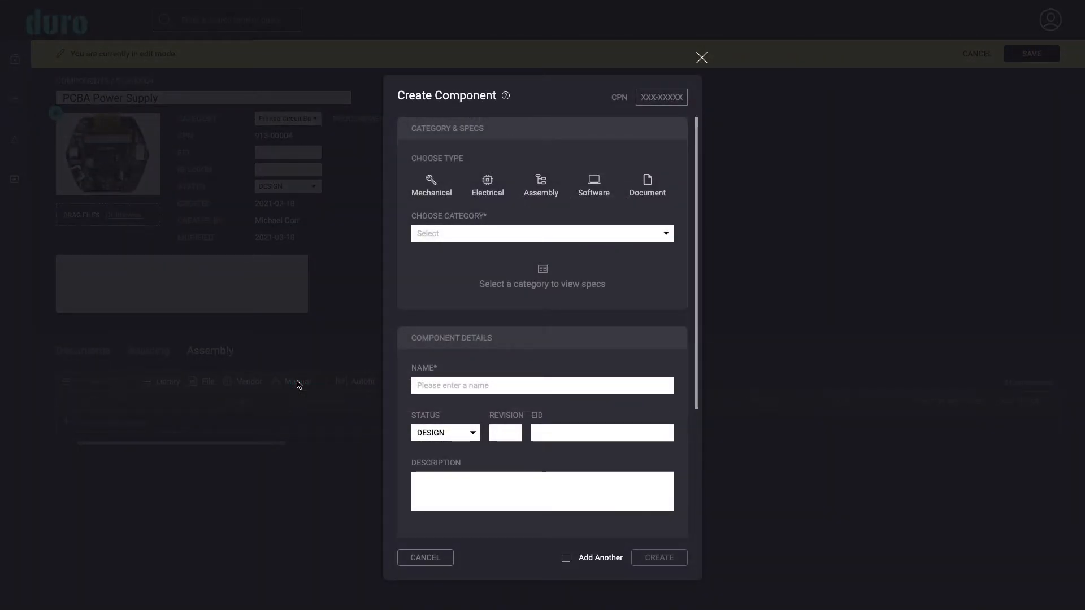
{"action": "left_click", "coordinate": [486, 184]}
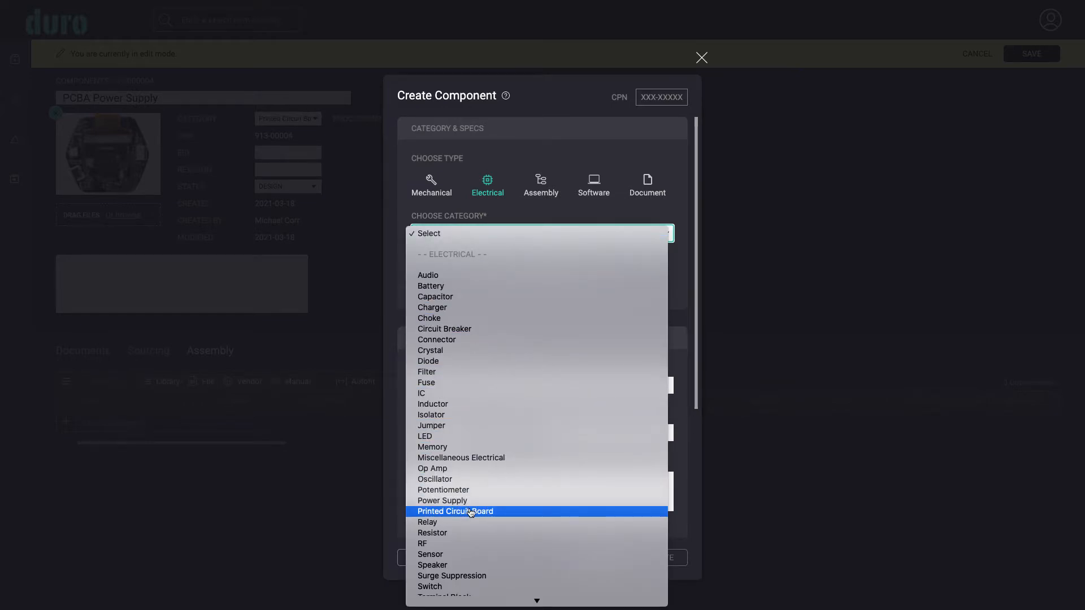
{"action": "left_click", "coordinate": [455, 511]}
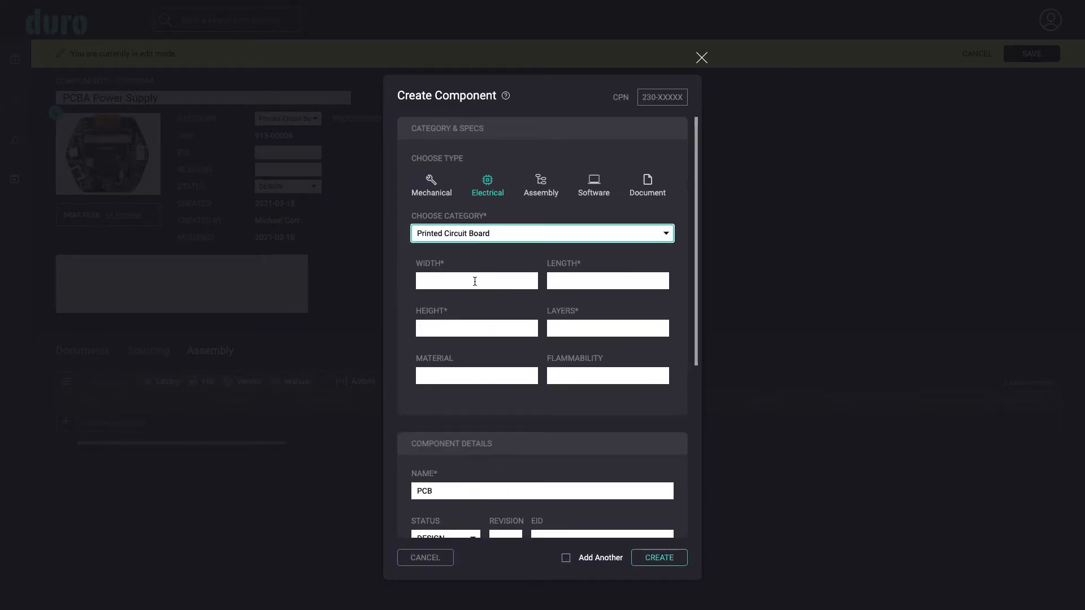
{"action": "type", "text": "2\""}
{"action": "left_click", "coordinate": [608, 281]}
{"action": "type", "text": "1\""}
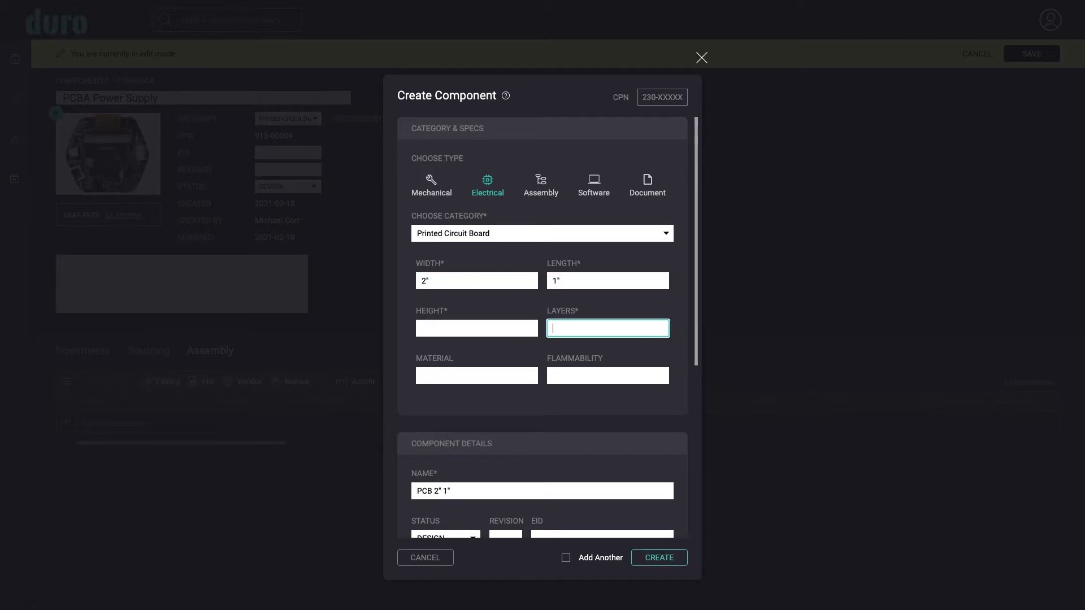
{"action": "type", "text": "F"}
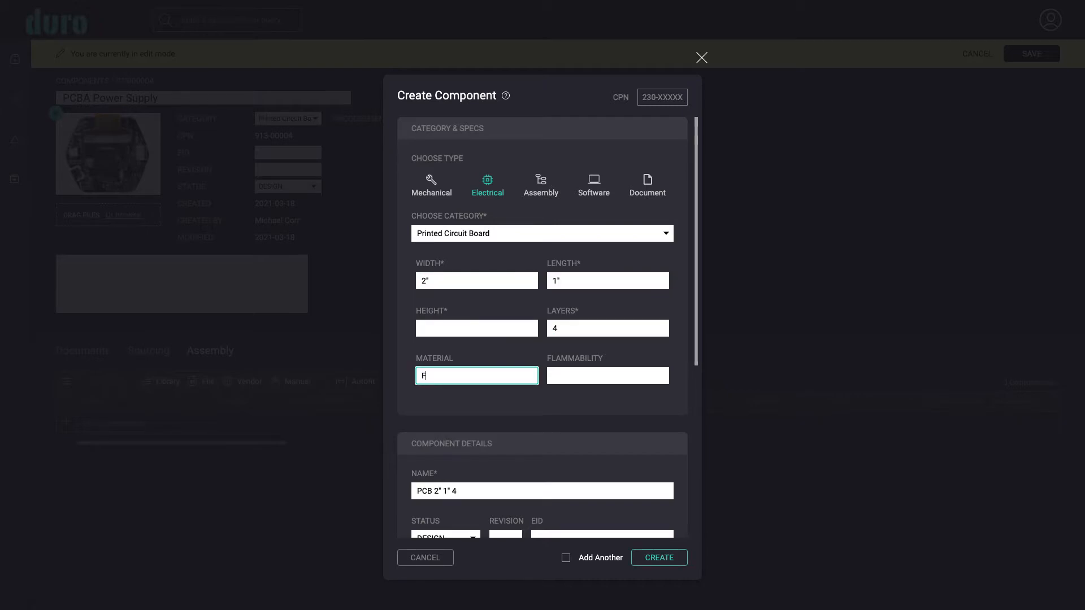
{"action": "type", "text": "R4"}
{"action": "left_click", "coordinate": [542, 491]}
{"action": "type", "text": "PCB Power"}
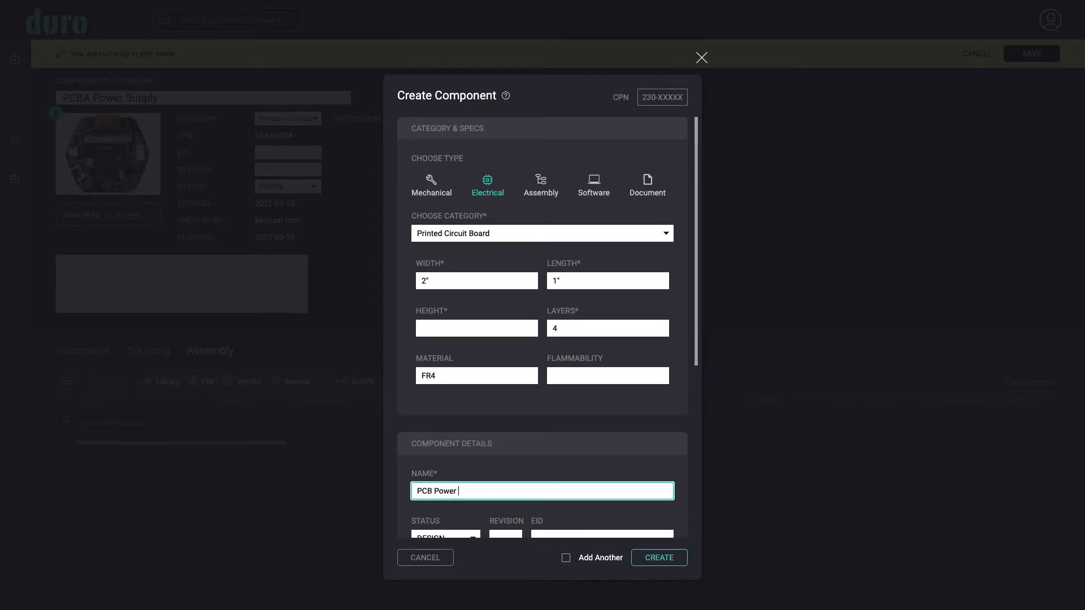
{"action": "type", "text": "Supply"}
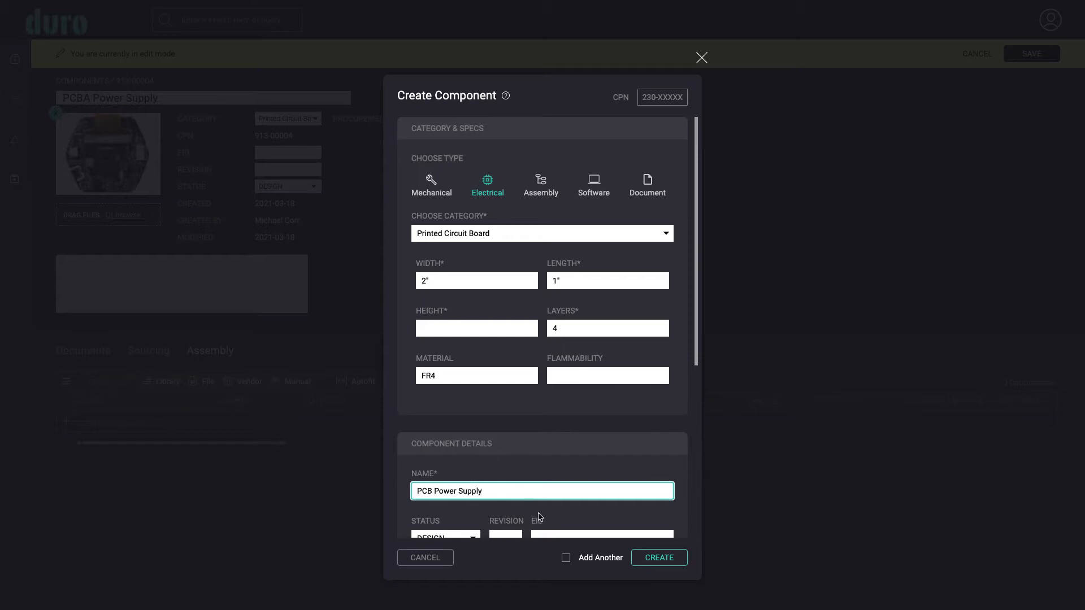
{"action": "scroll", "scroll_direction": "down", "scroll_amount": 3}
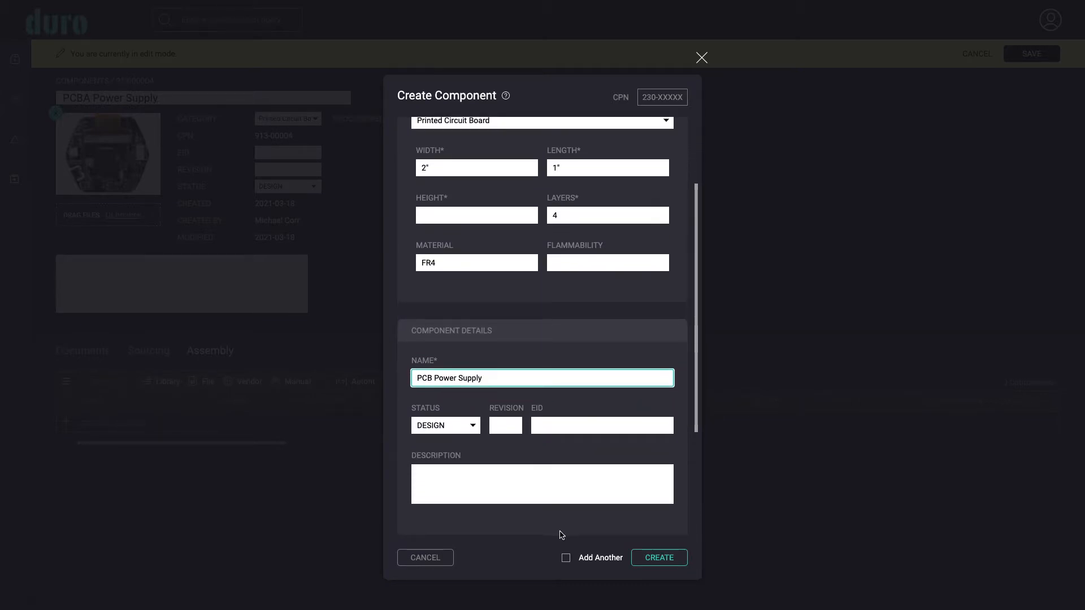
{"action": "scroll", "scroll_direction": "down", "scroll_amount": 3}
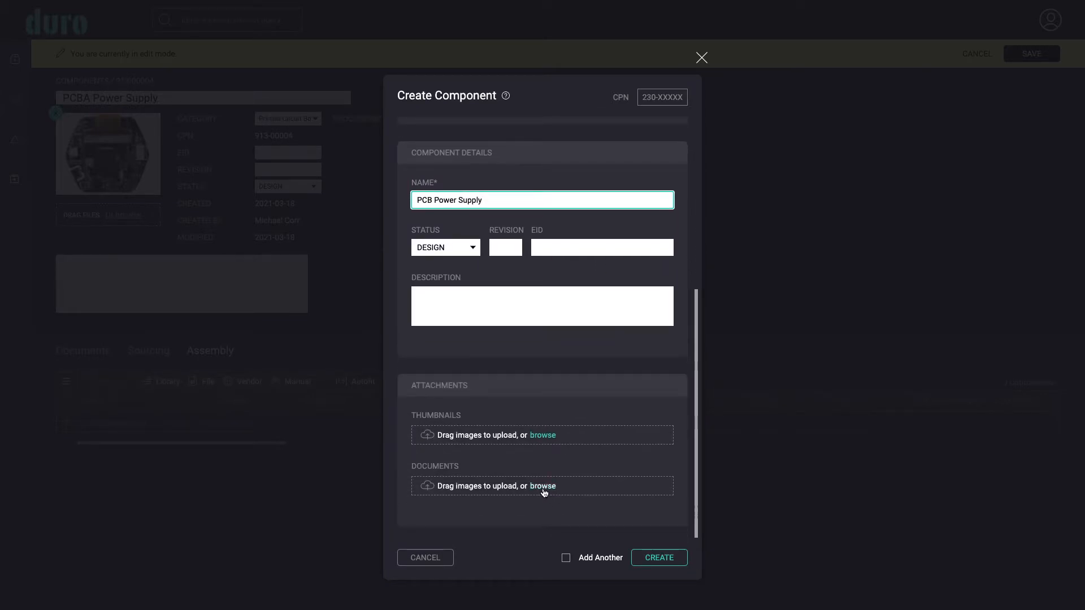
Attach the Fab drawing PDF and Gerber zip, then create PCB Power Supply 230-00004.
{"action": "left_click", "coordinate": [544, 486]}
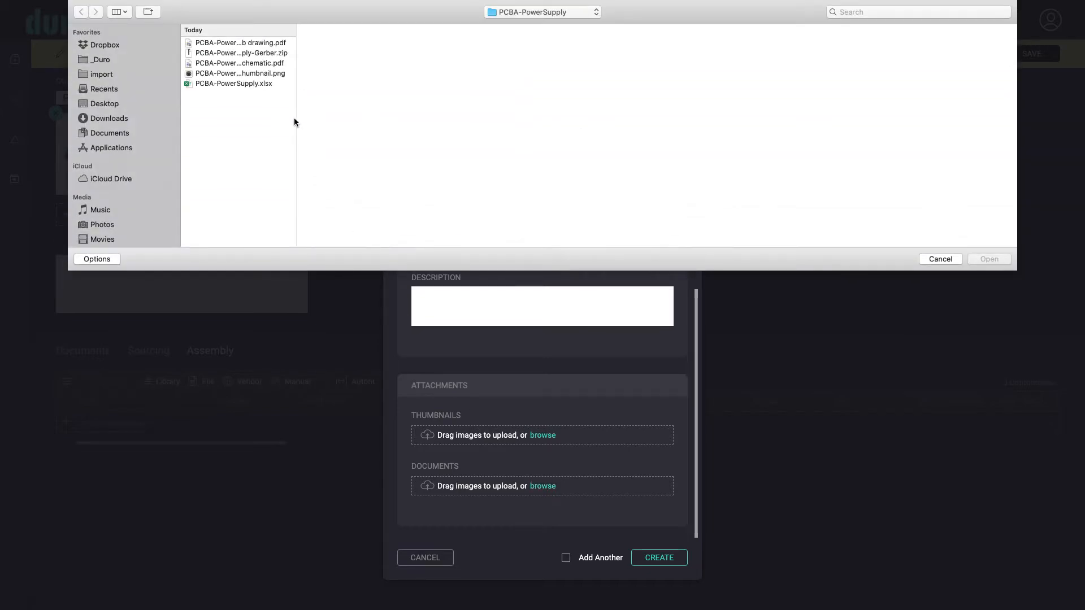
{"action": "left_click", "coordinate": [238, 42]}
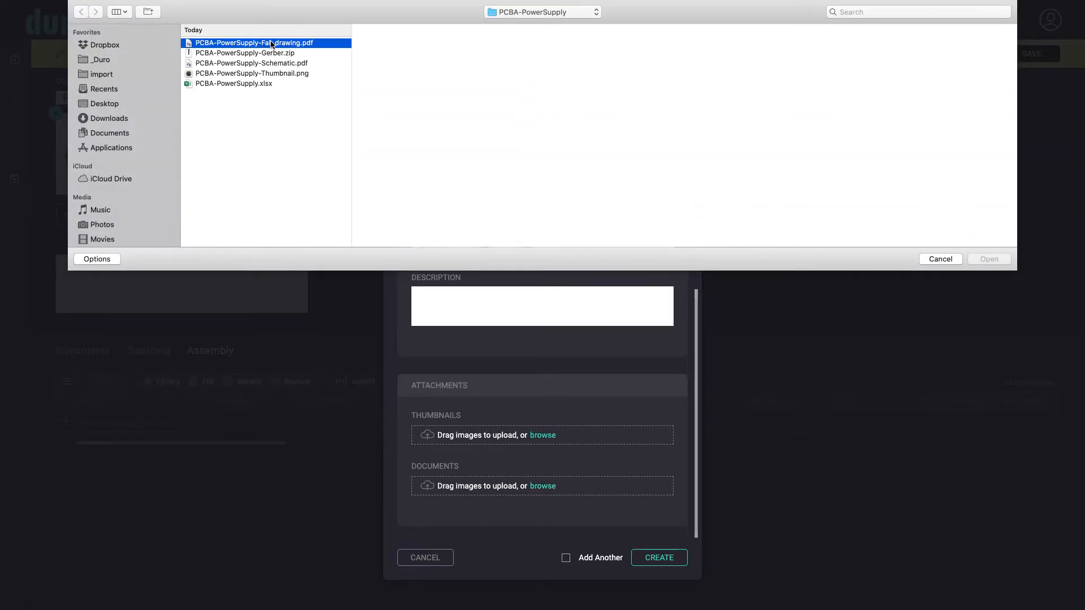
{"action": "left_click", "coordinate": [244, 52]}
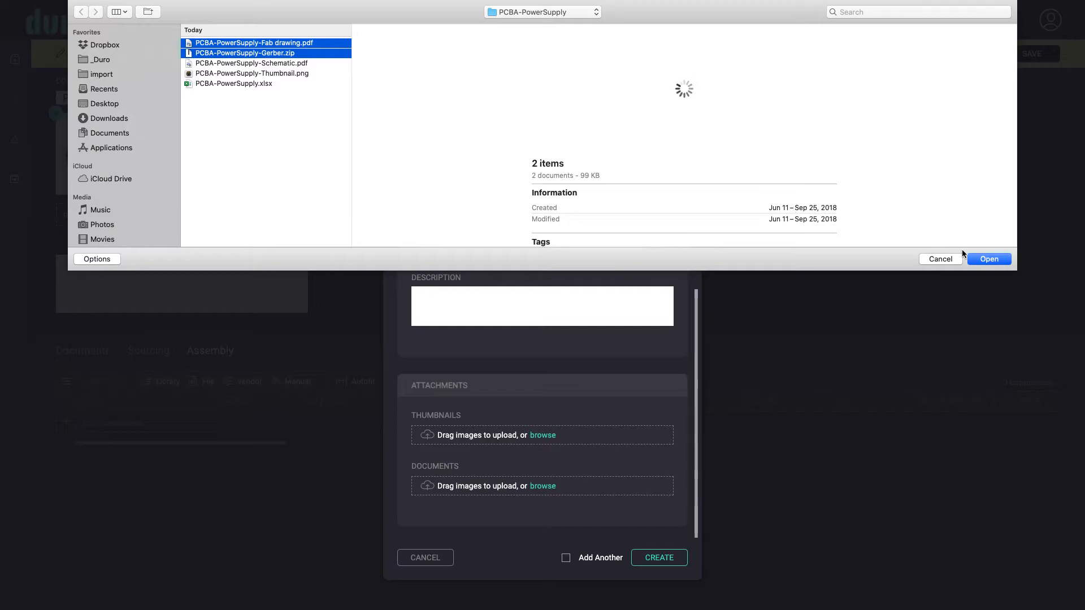
{"action": "left_click", "coordinate": [988, 259]}
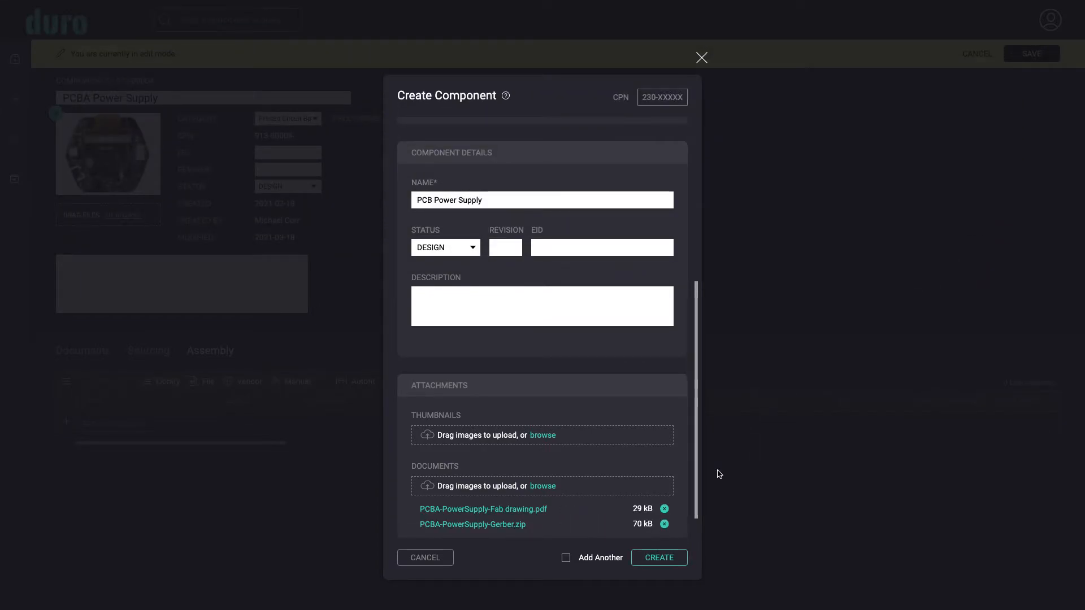
{"action": "left_click", "coordinate": [658, 558]}
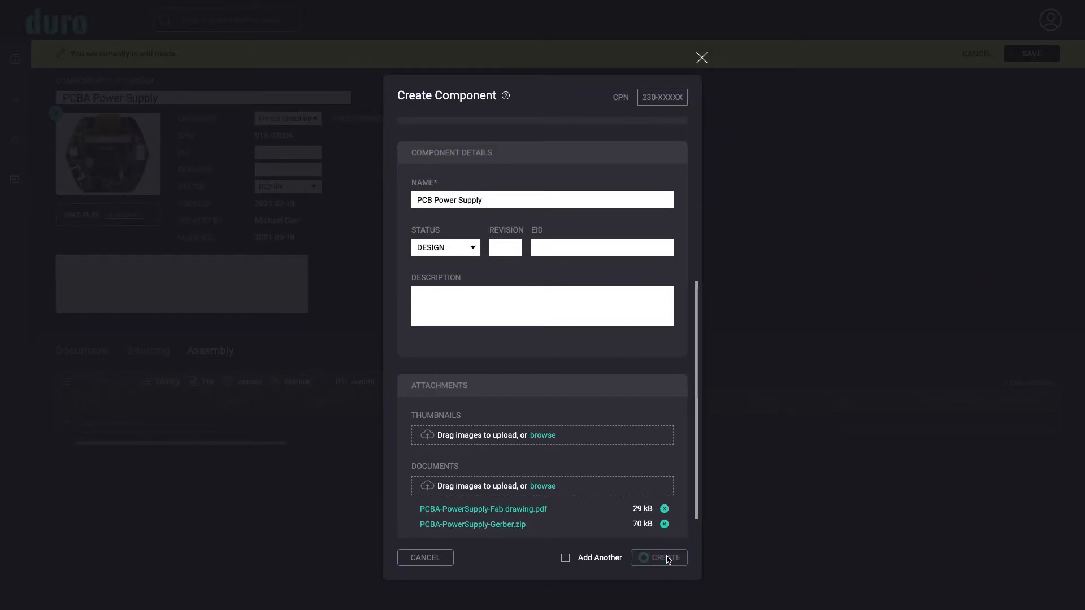
{"action": "left_click", "coordinate": [662, 558]}
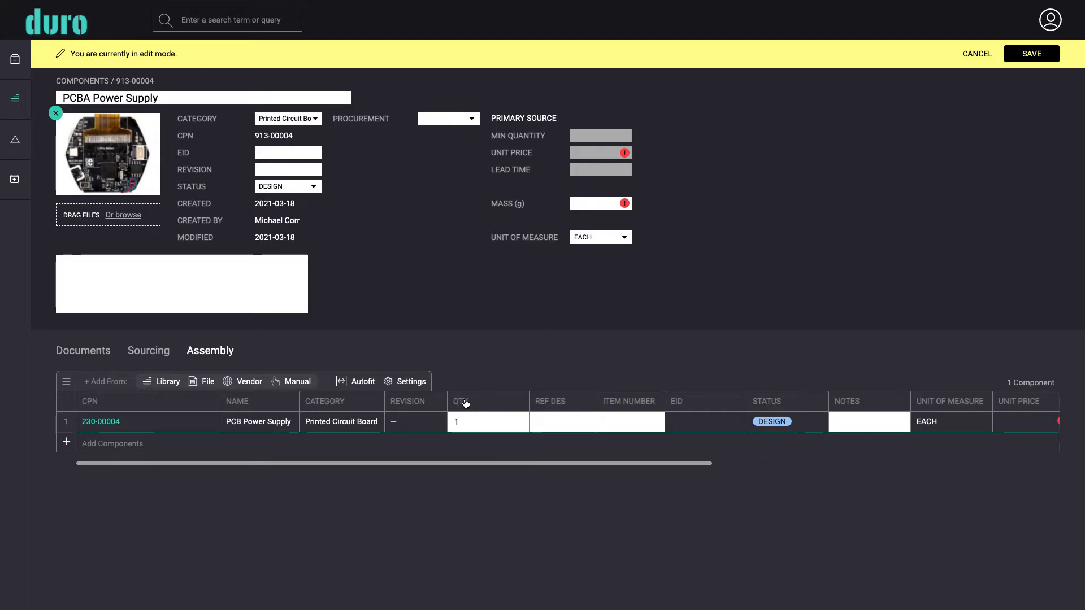
Confirm PCB Power Supply 230-00004 is listed in the assembly at quantity 1.
{"action": "left_click", "coordinate": [410, 381]}
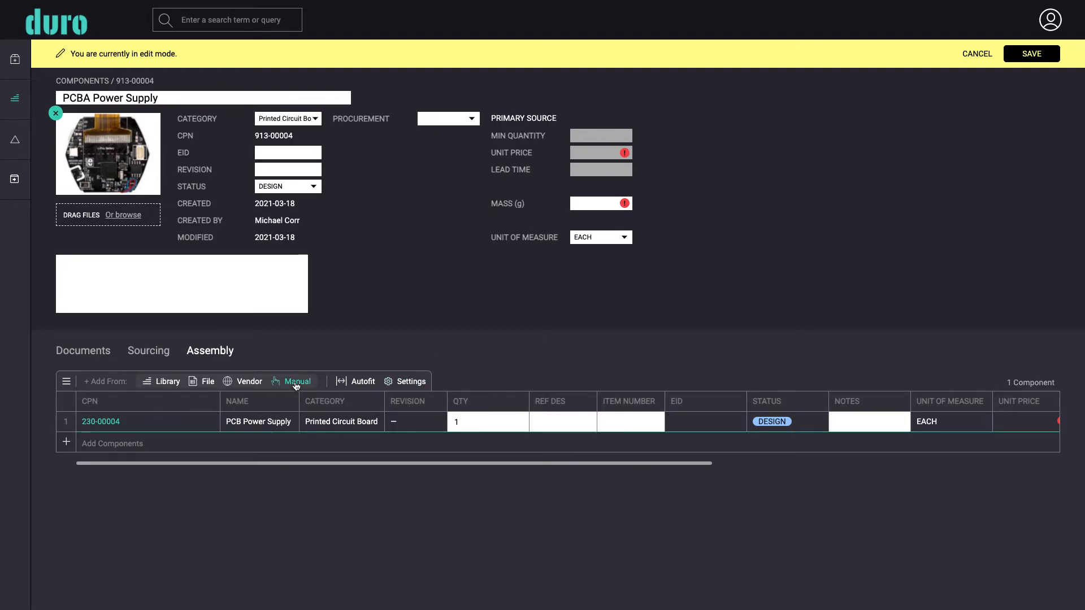
Add a manual EBOM assembly named EBOM Power Supply (910-00003) and save the assembly.
{"action": "left_click", "coordinate": [296, 381]}
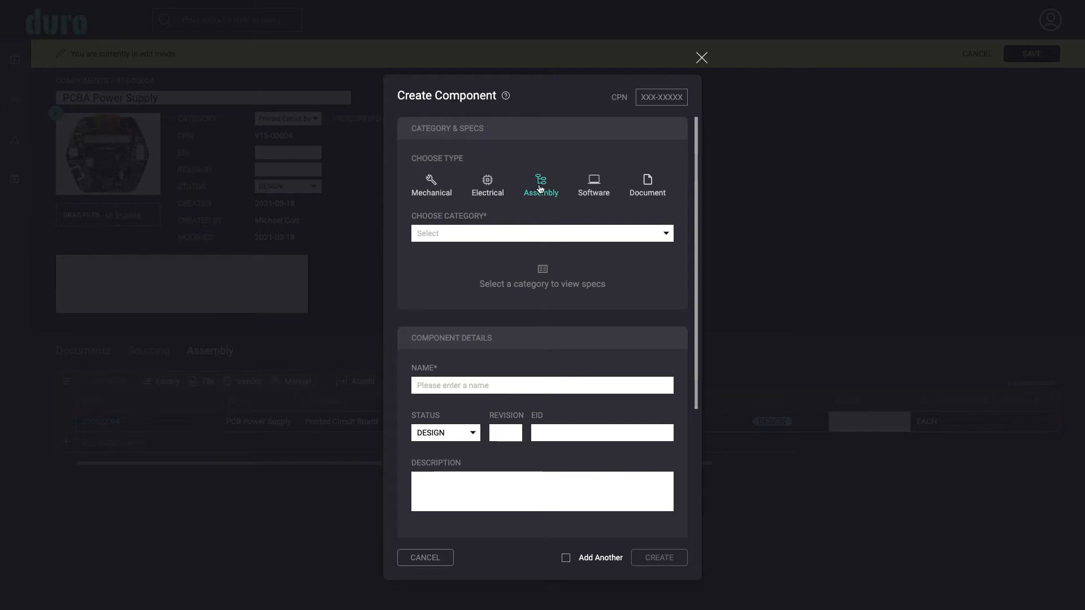
{"action": "left_click", "coordinate": [541, 233]}
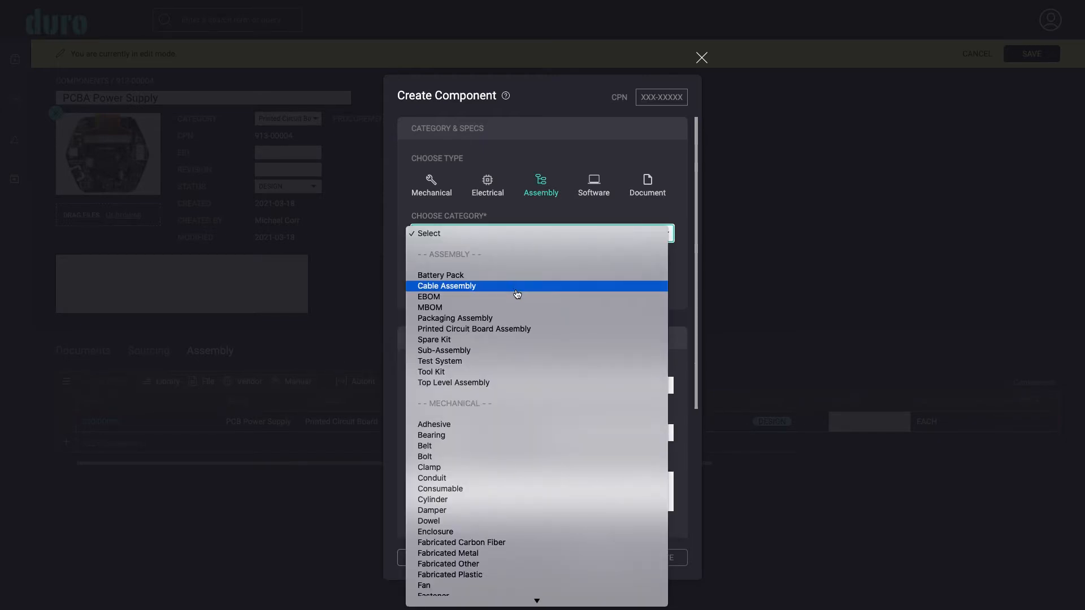
{"action": "left_click", "coordinate": [428, 296]}
{"action": "type", "text": "EBOM Power Supply"}
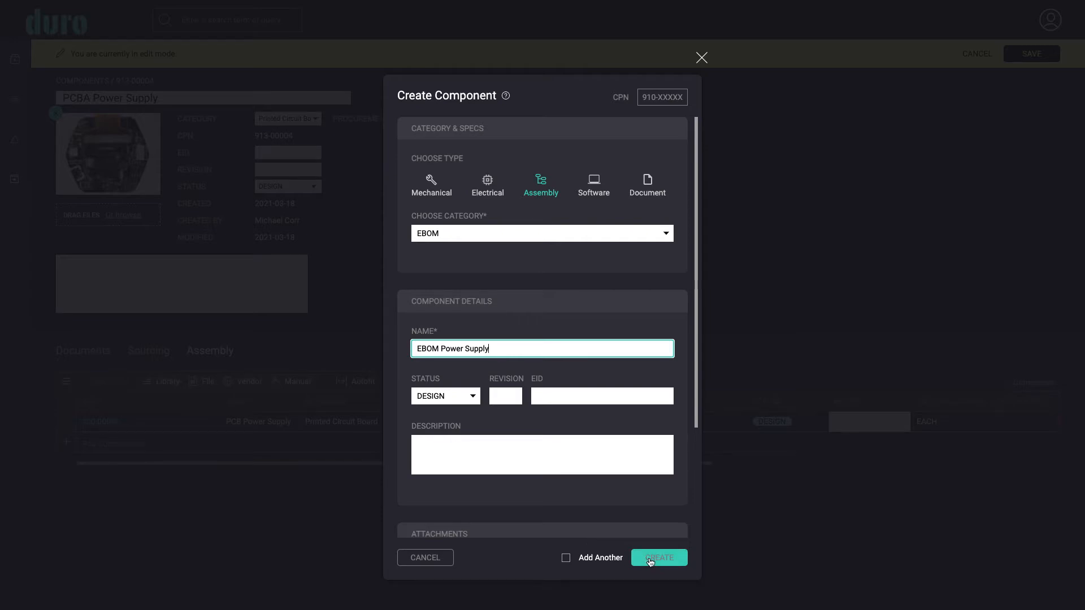
{"action": "left_click", "coordinate": [658, 558]}
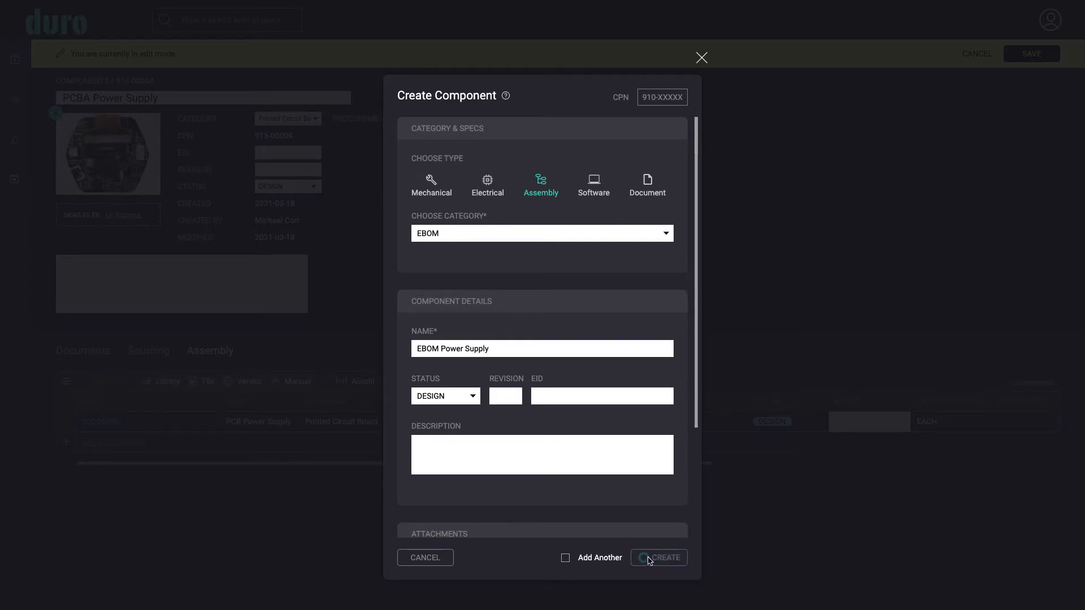
{"action": "left_click", "coordinate": [663, 558]}
{"action": "type", "text": "1"}
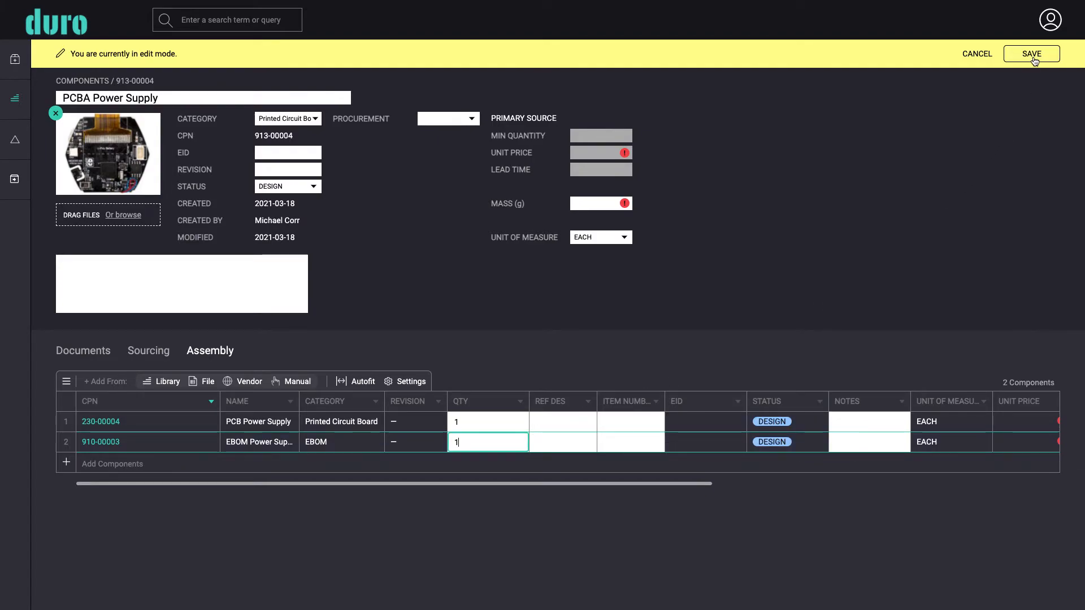
{"action": "left_click", "coordinate": [1031, 55]}
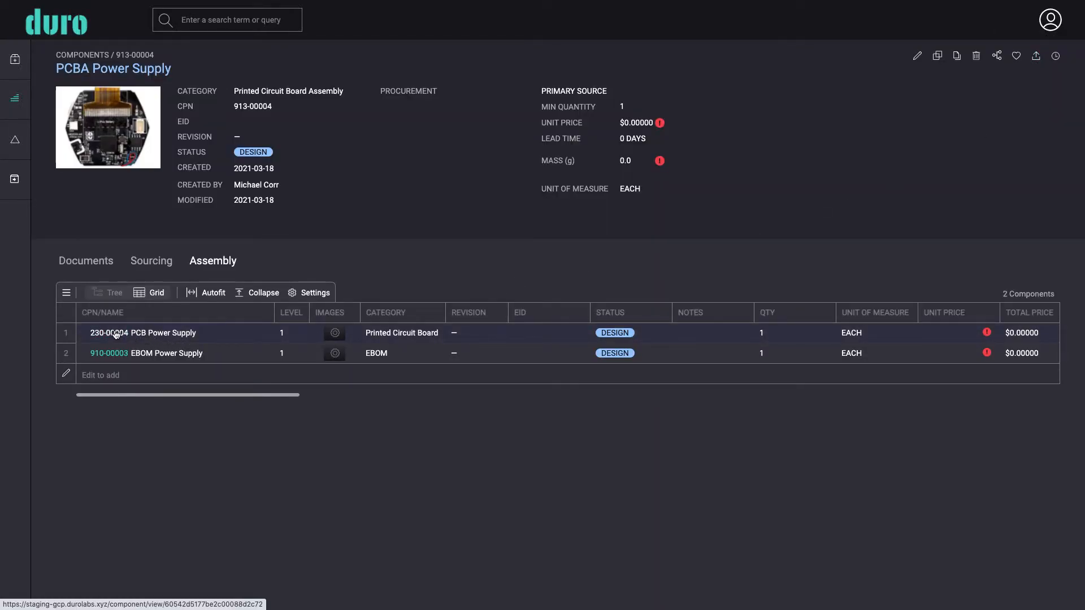
{"action": "left_click", "coordinate": [126, 333]}
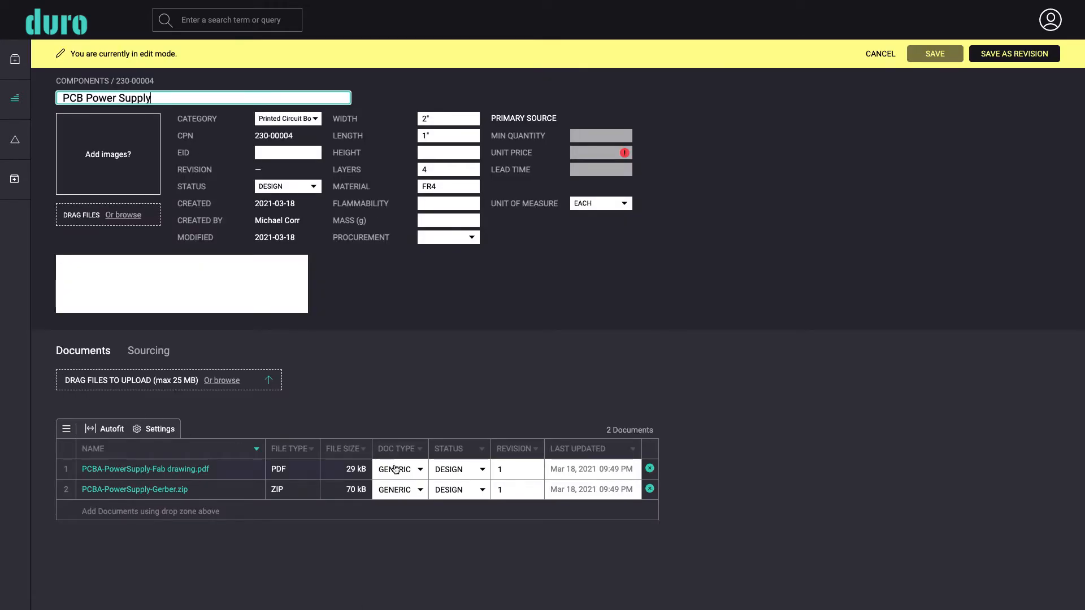
Set the PCB's PDF Doc Type to FAB DRAWING and its zip to GERBER.
{"action": "left_click", "coordinate": [400, 468]}
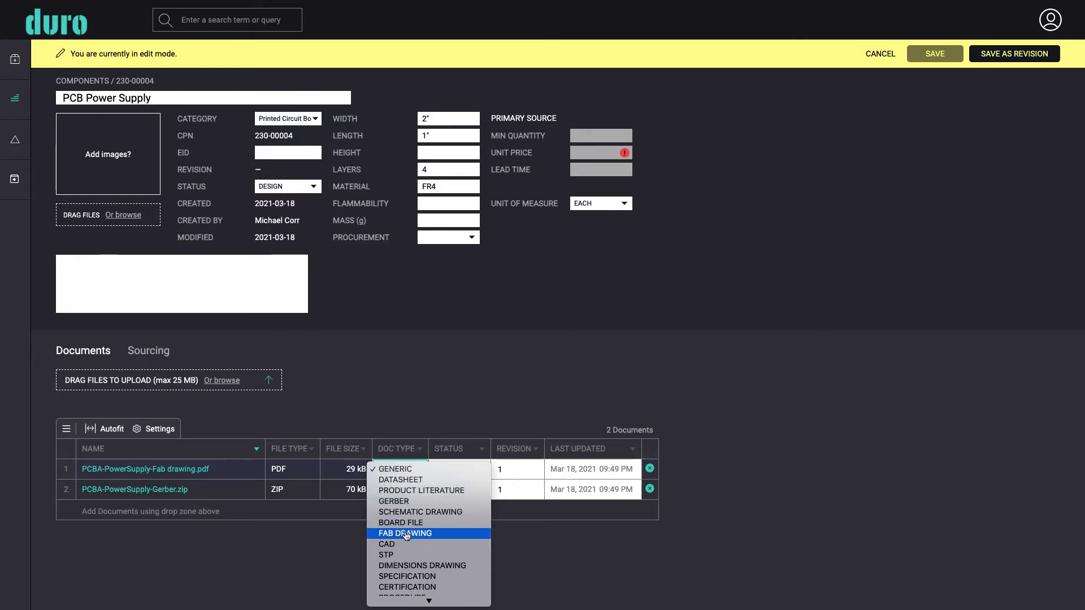
{"action": "left_click", "coordinate": [405, 532]}
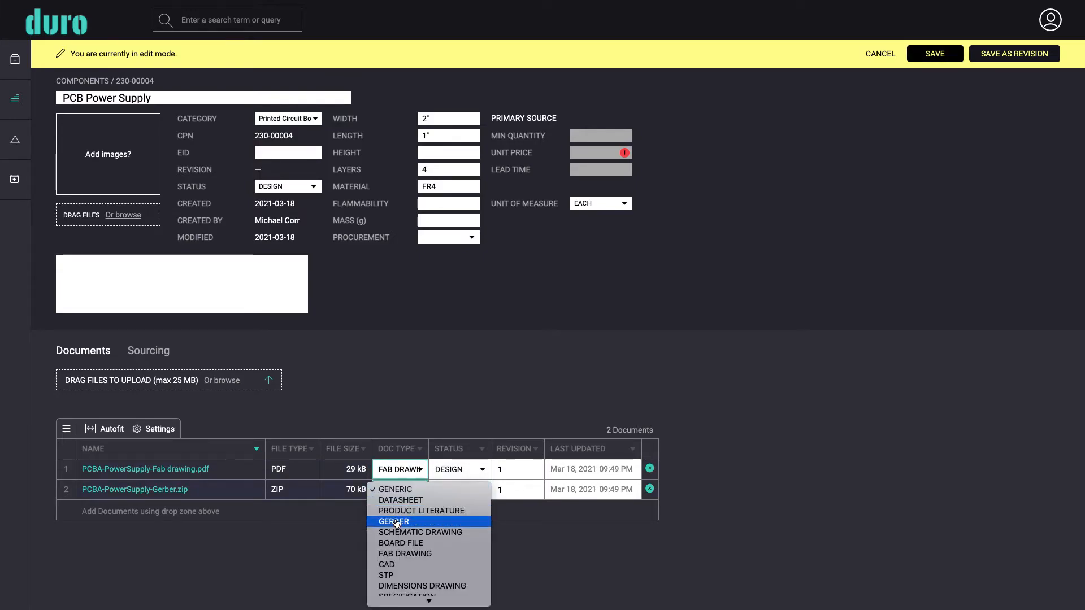
{"action": "left_click", "coordinate": [394, 521]}
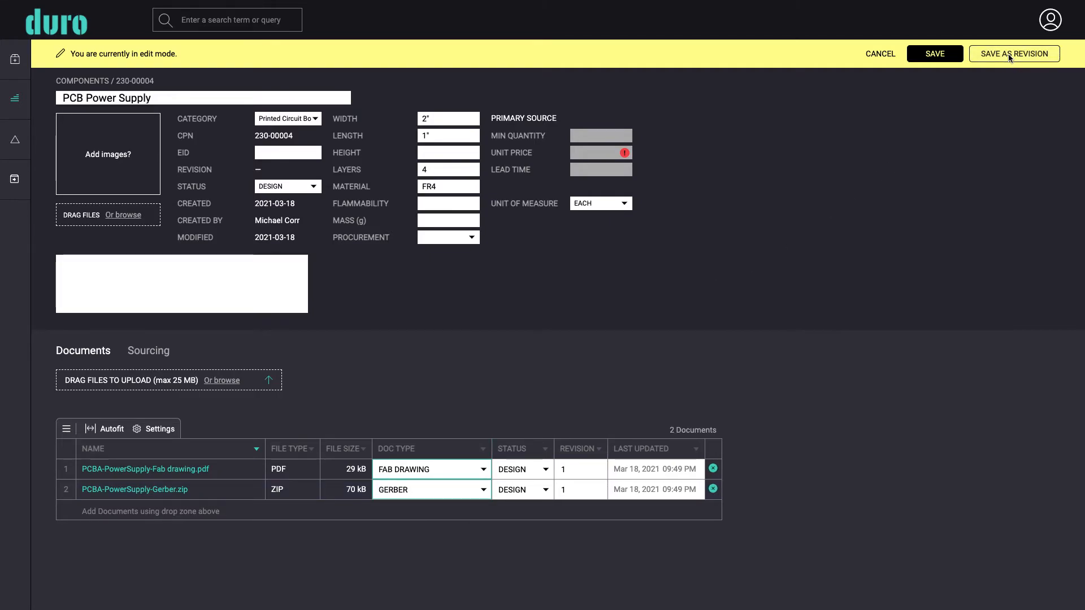
Save PCB Power Supply as revision 1 'Initial release', then open parent PCBA via Where Used.
{"action": "left_click", "coordinate": [1014, 53]}
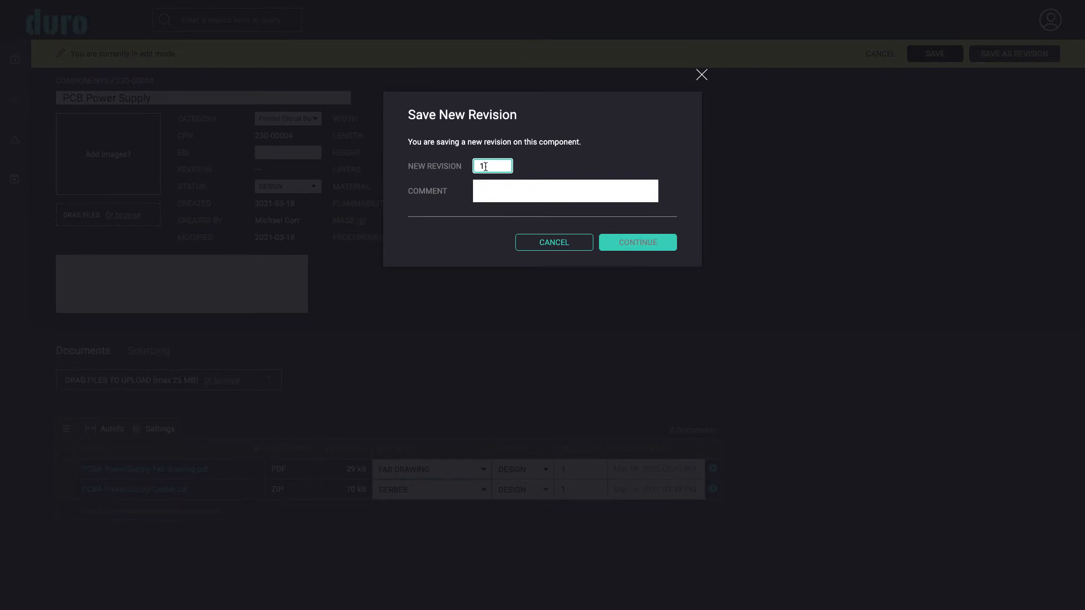
{"action": "type", "text": "Initial re"}
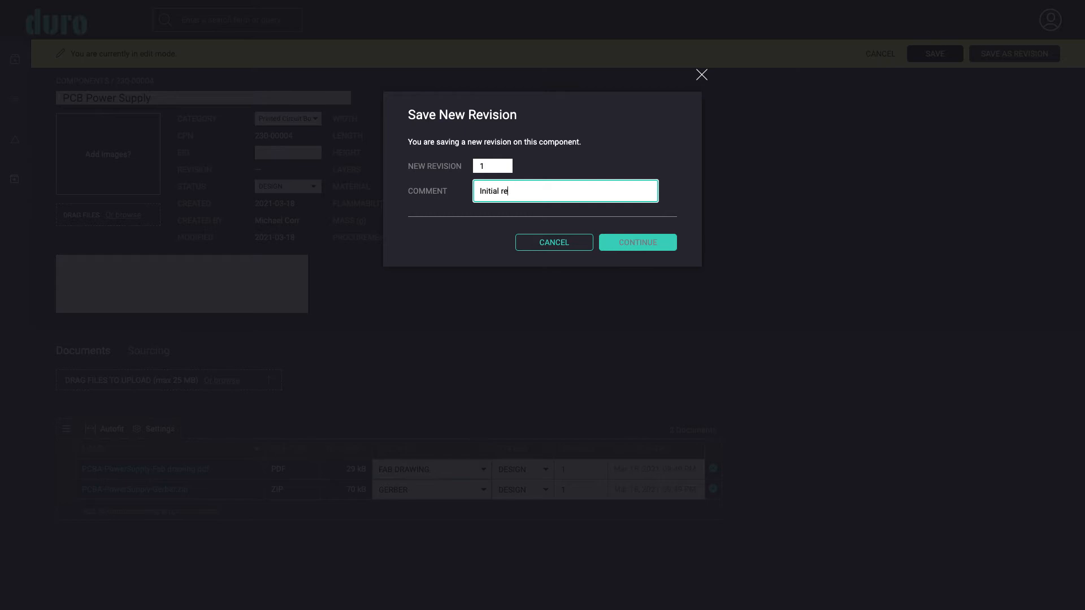
{"action": "type", "text": "lease"}
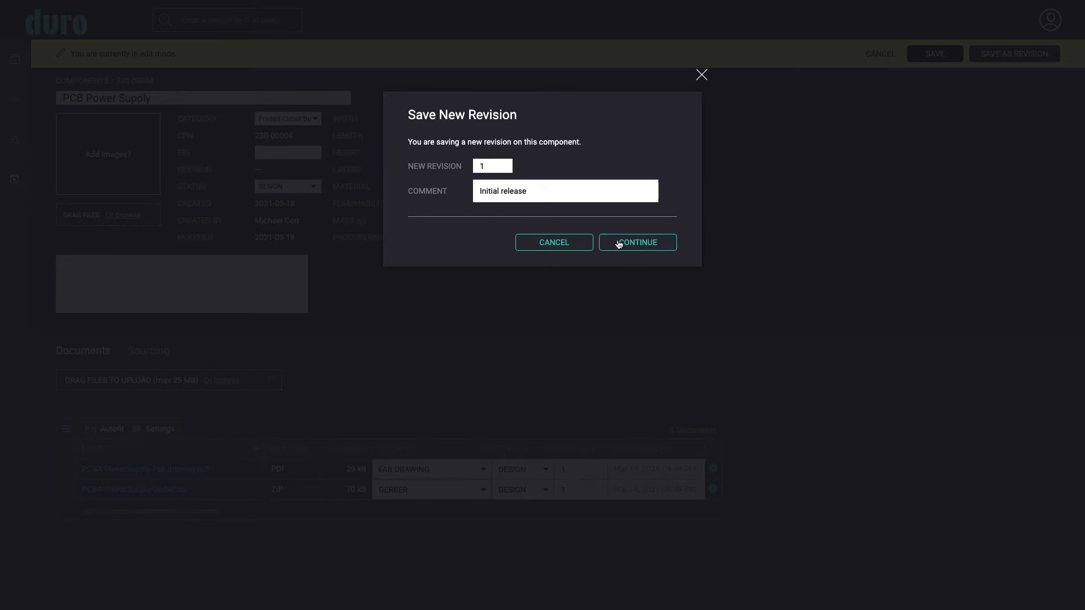
{"action": "left_click", "coordinate": [636, 242]}
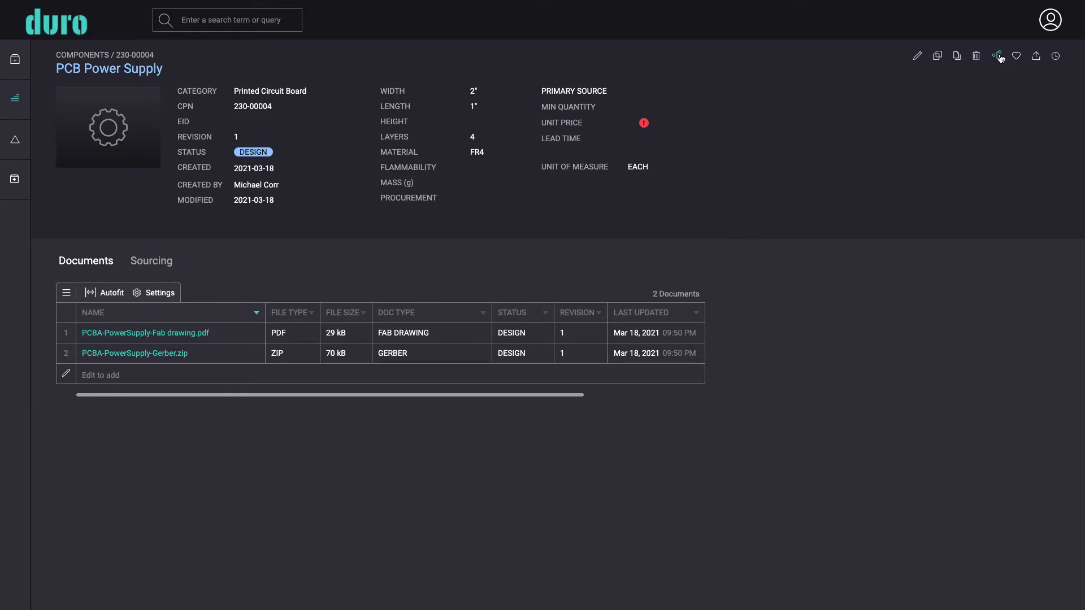
{"action": "left_click", "coordinate": [996, 56]}
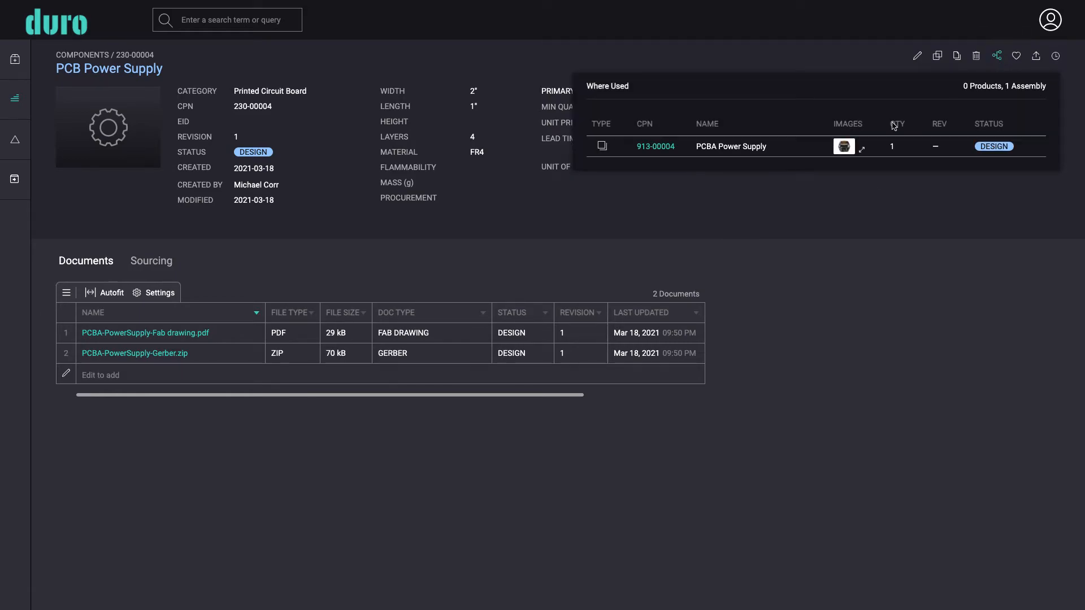
{"action": "left_click", "coordinate": [655, 145]}
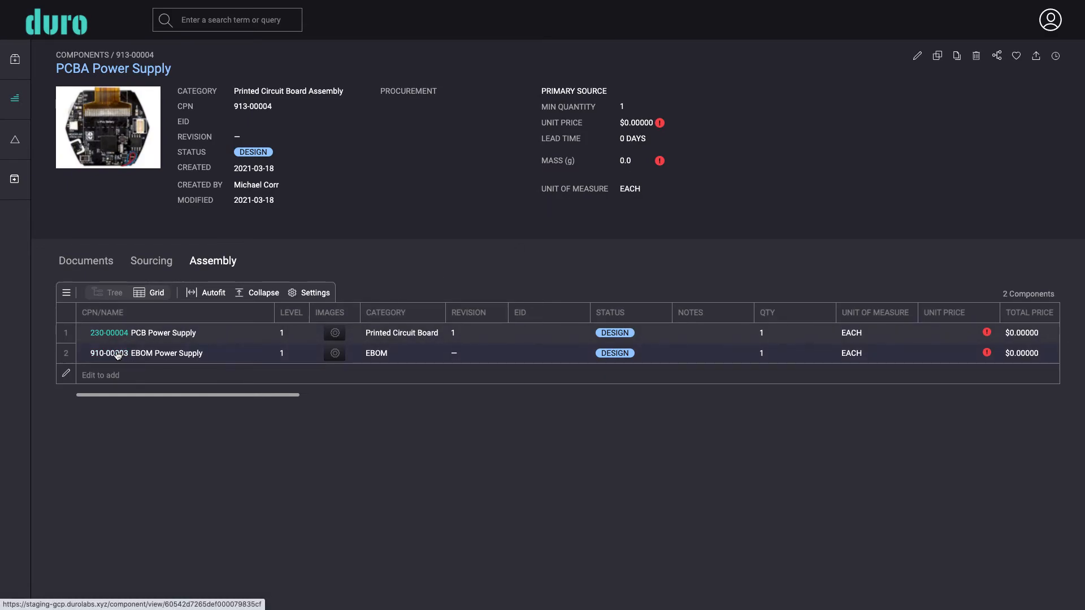
Open EBOM Power Supply (910-00003) and start importing its assembly from a BOM file.
{"action": "left_click", "coordinate": [109, 353]}
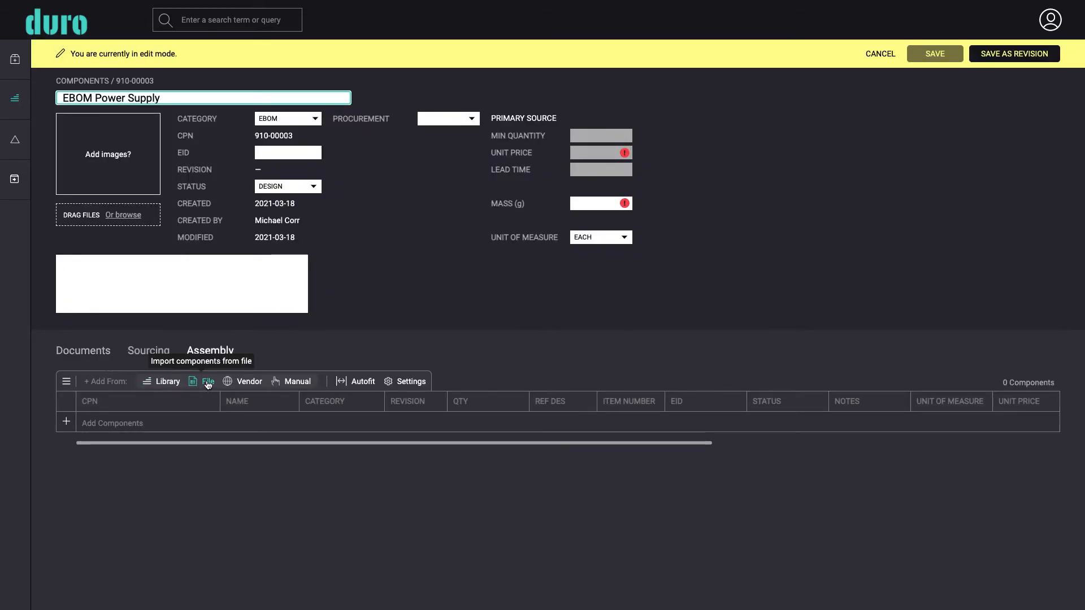
{"action": "left_click", "coordinate": [209, 381]}
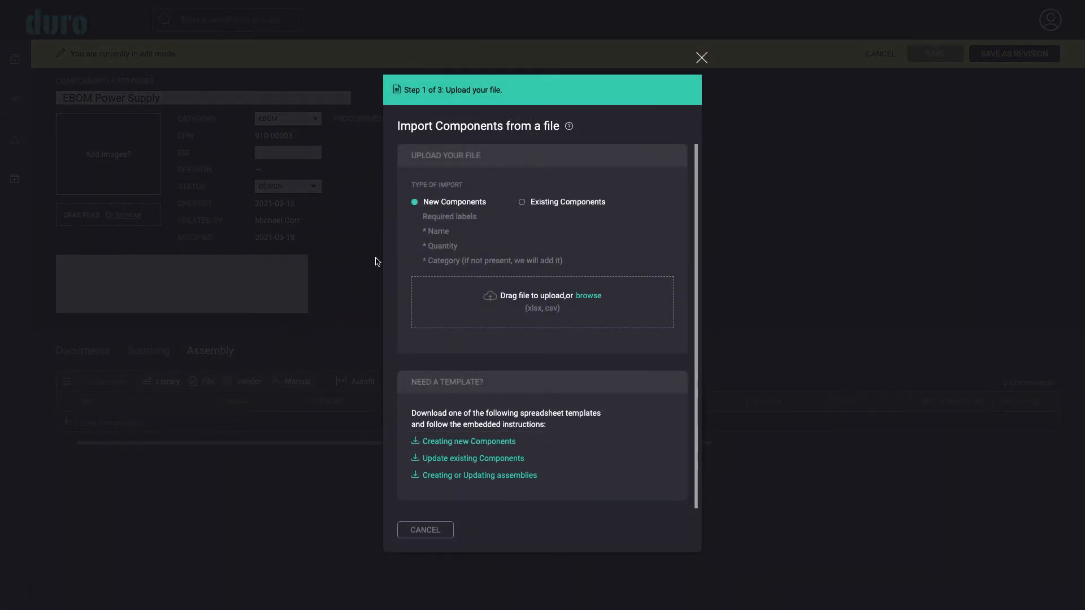
{"action": "mouse_move", "coordinate": [539, 239]}
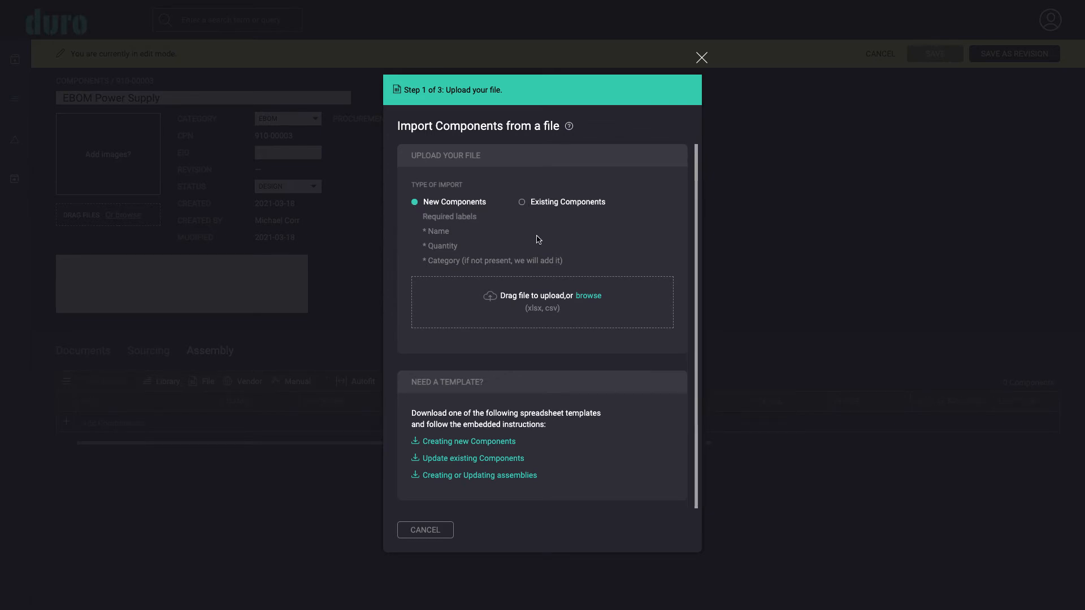
{"action": "left_click", "coordinate": [587, 295]}
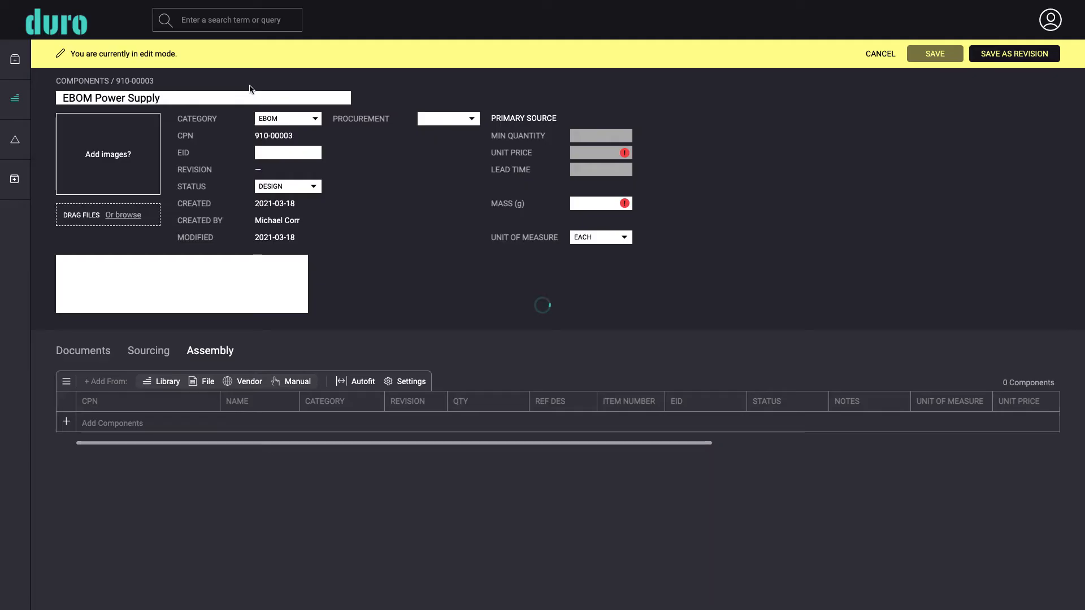
Select the BOM file and exclude Item Number, Distributor and Datasheet from the import.
{"action": "left_click", "coordinate": [208, 381]}
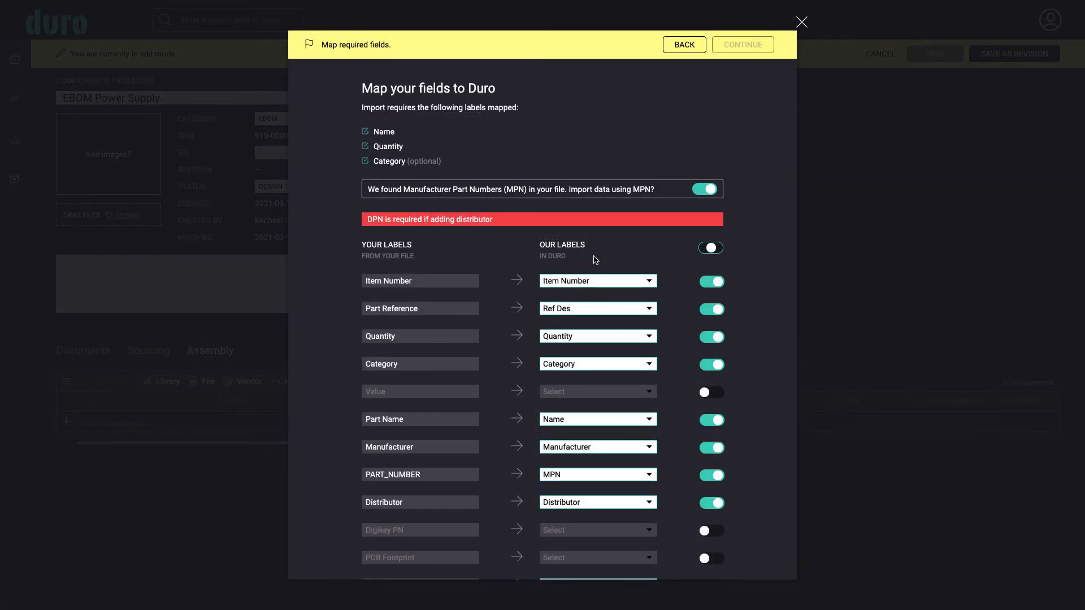
{"action": "left_click", "coordinate": [711, 281]}
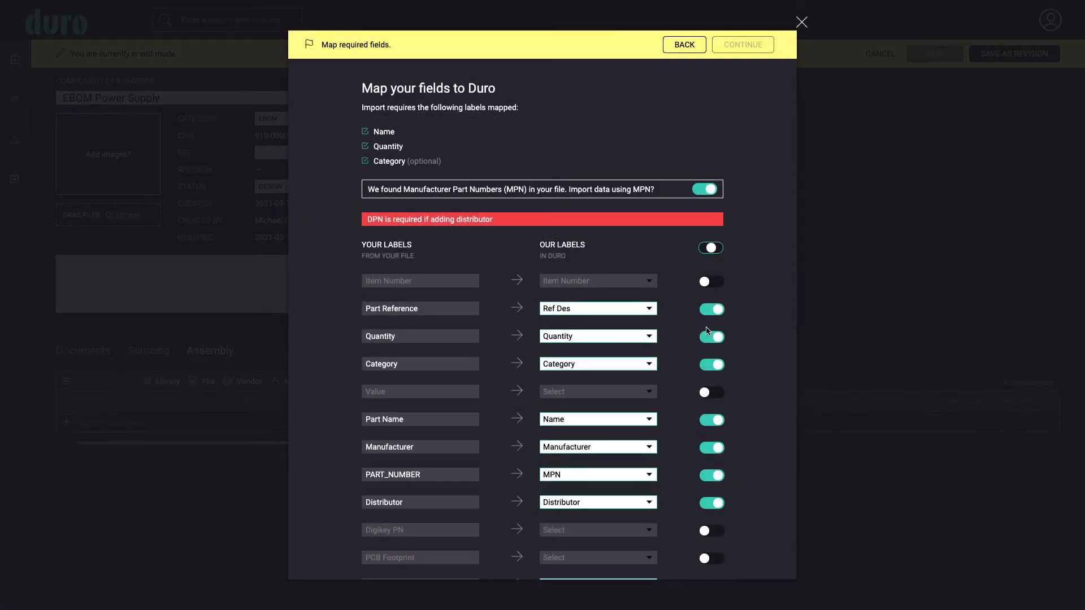
{"action": "left_click", "coordinate": [711, 502]}
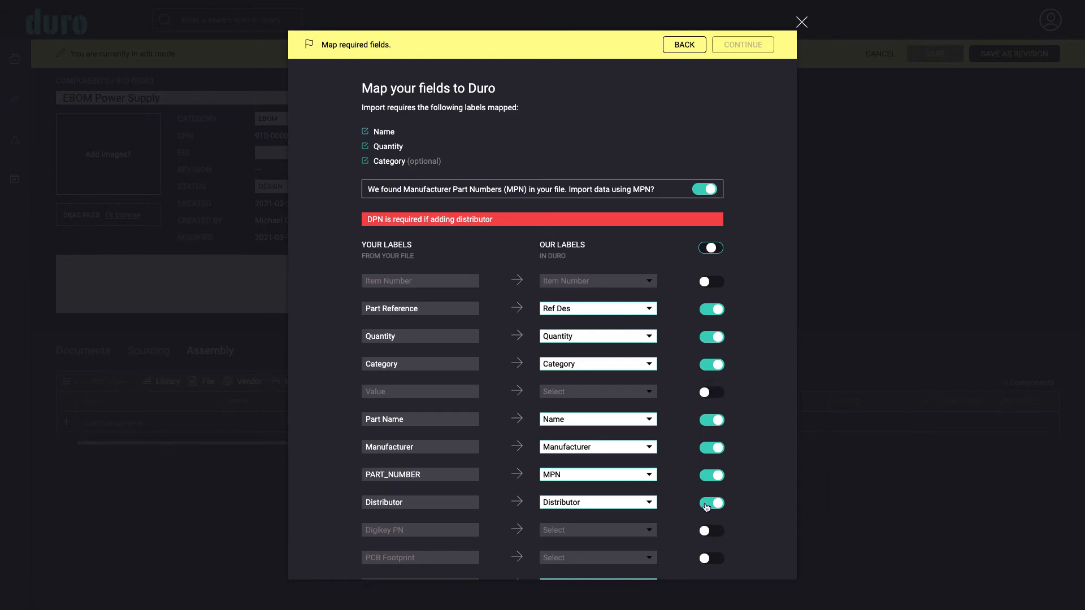
{"action": "left_click", "coordinate": [710, 503]}
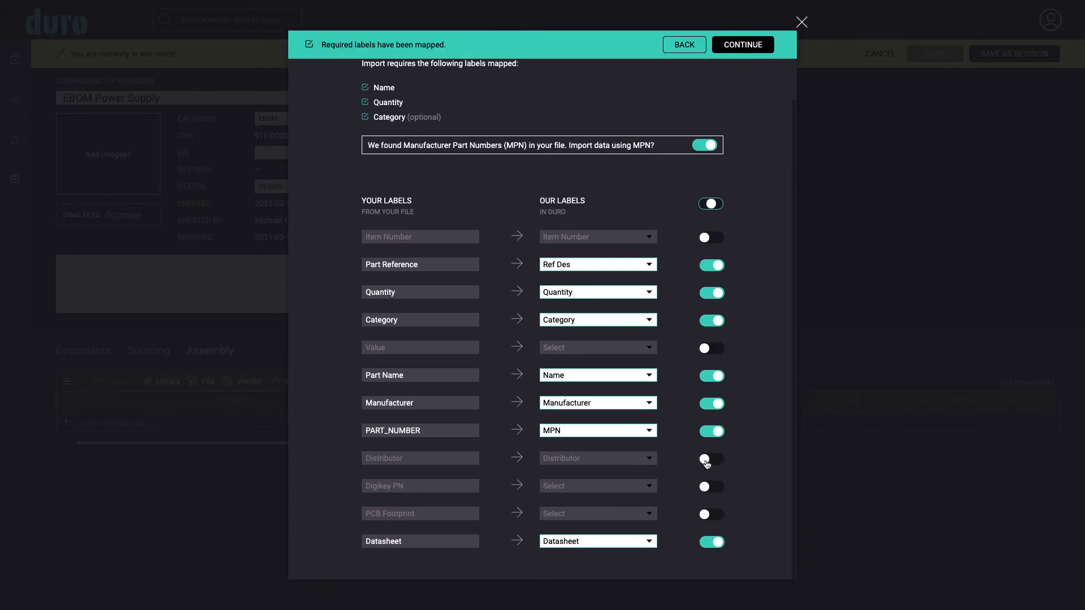
{"action": "left_click", "coordinate": [710, 541]}
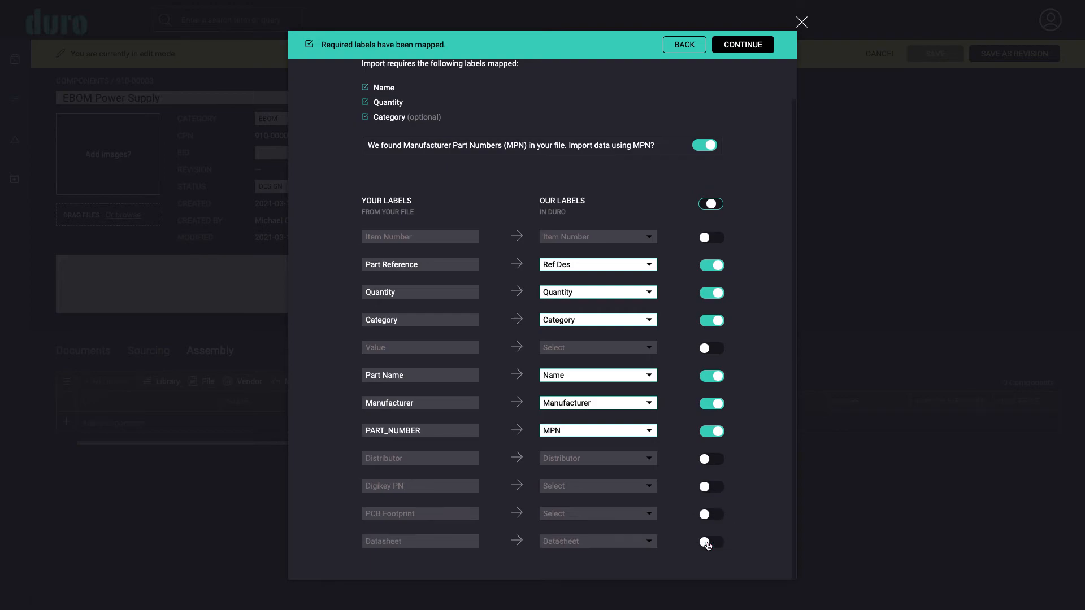
Keep PART_NUMBER mapped to MPN with MPN import on, and confirm the mapping.
{"action": "left_click", "coordinate": [597, 430]}
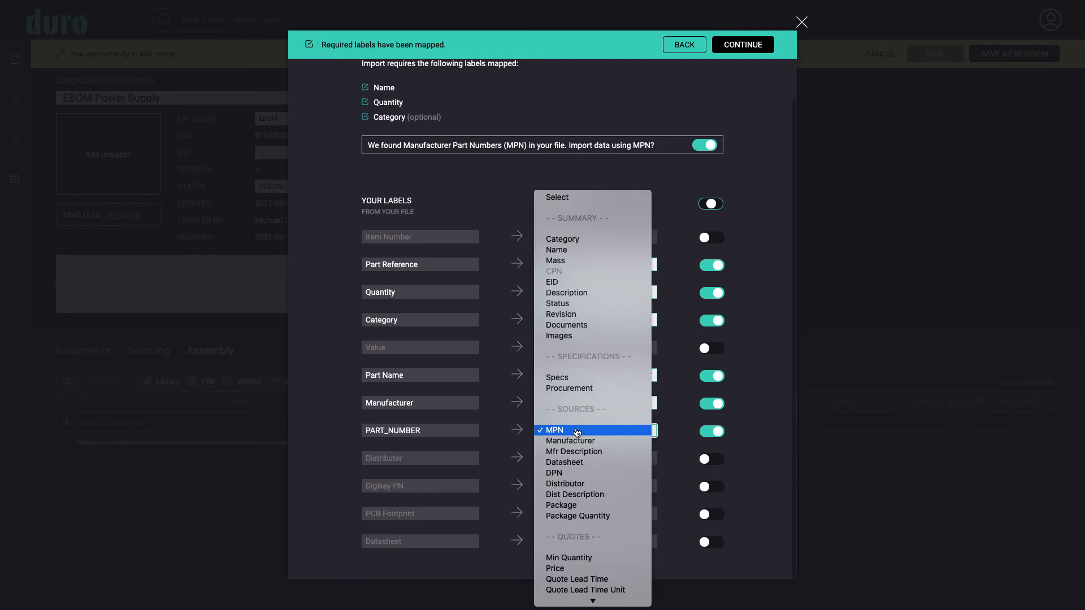
{"action": "left_click", "coordinate": [551, 429]}
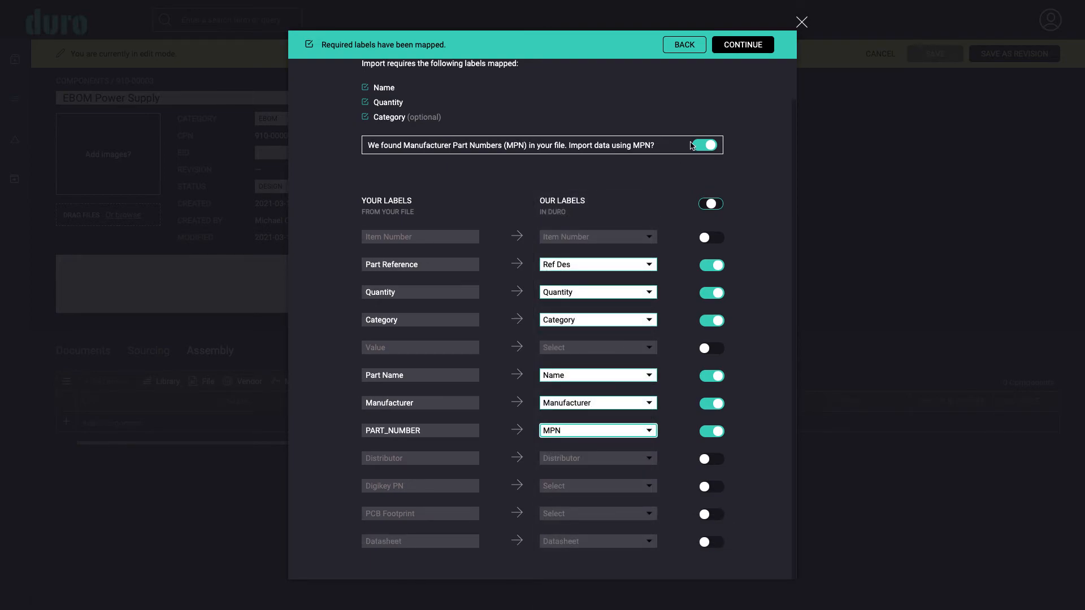
{"action": "left_click", "coordinate": [705, 145]}
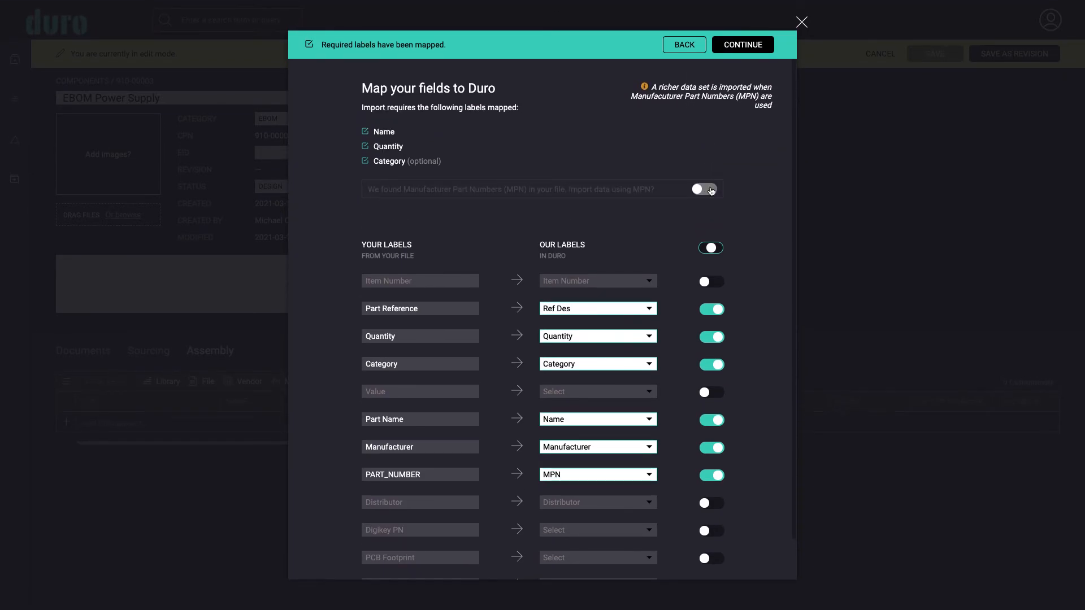
{"action": "left_click", "coordinate": [703, 188]}
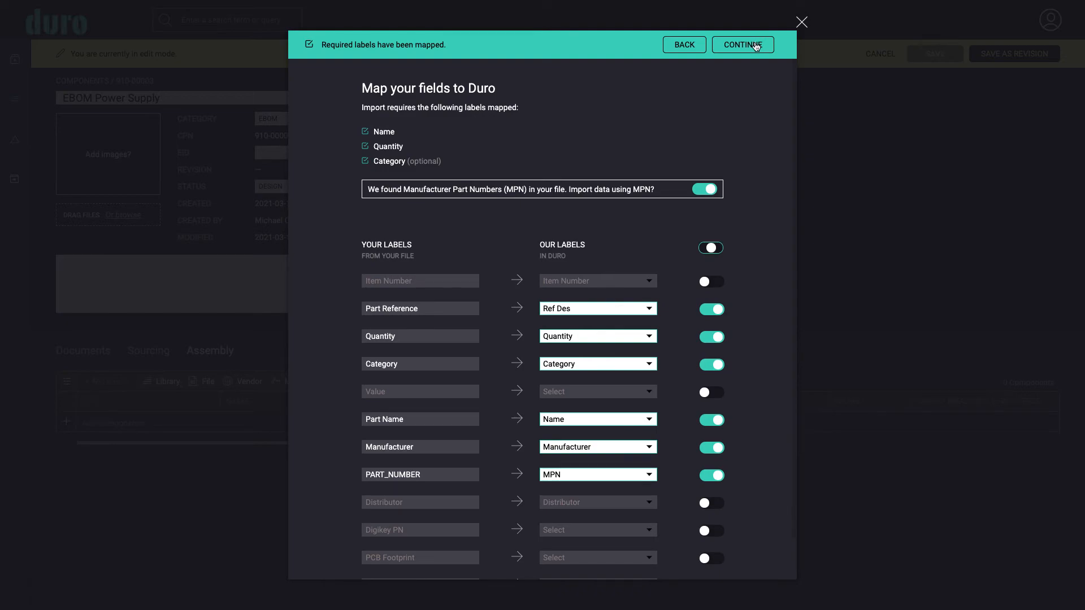
{"action": "left_click", "coordinate": [742, 45]}
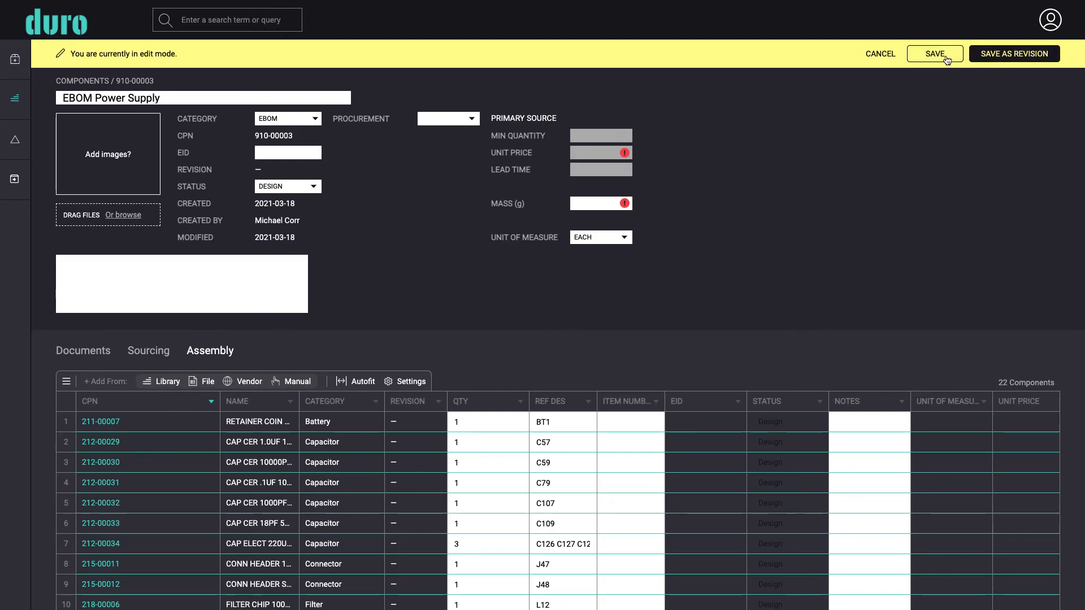
Save EBOM Power Supply with its 22 components and return to PCBA Power Supply.
{"action": "left_click", "coordinate": [934, 53]}
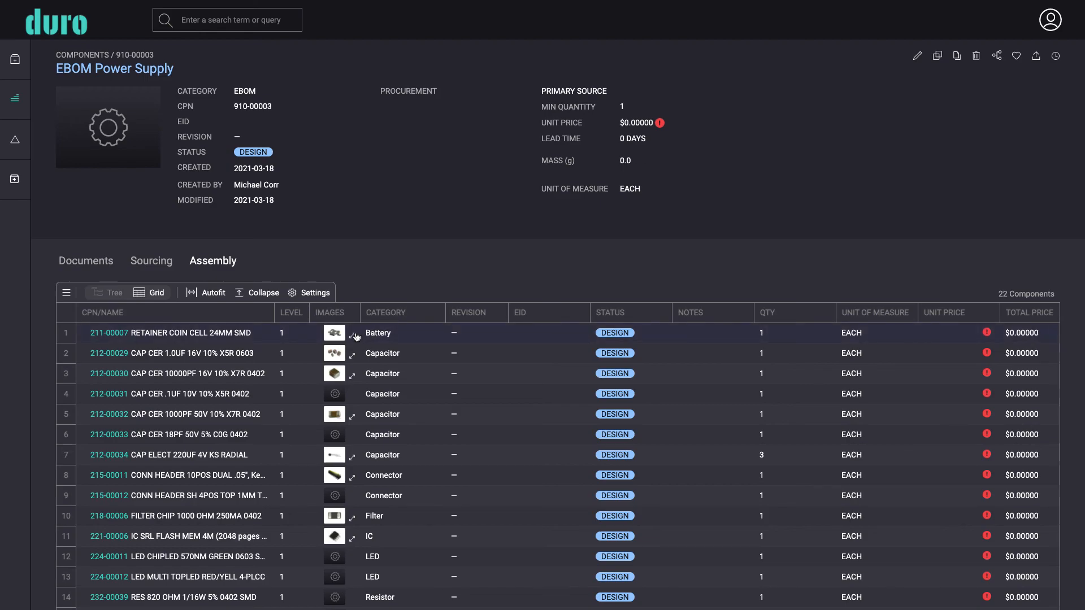
{"action": "mouse_move", "coordinate": [334, 353]}
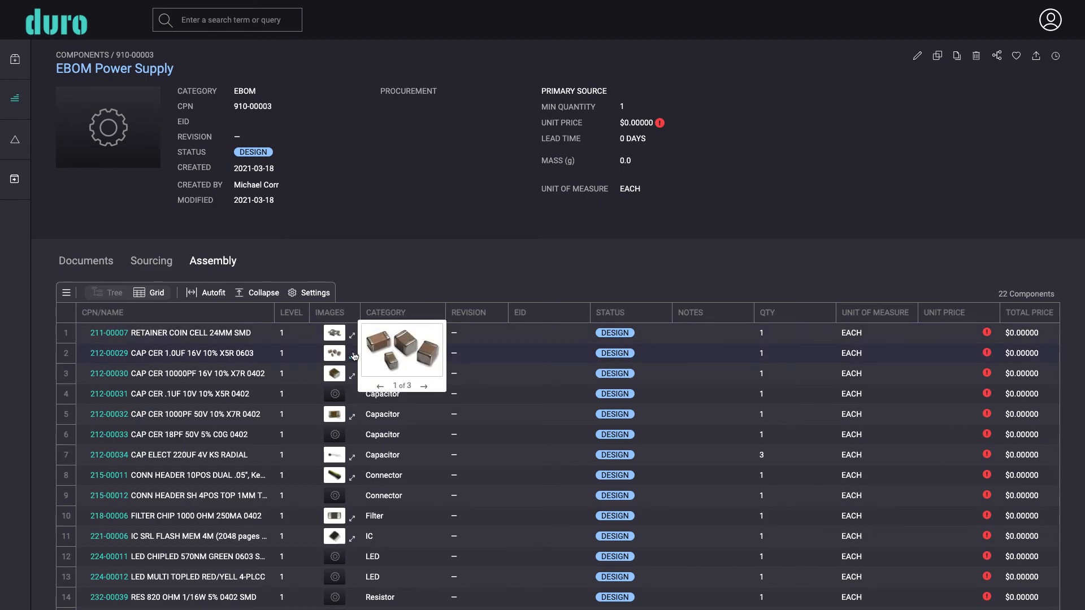
{"action": "mouse_move", "coordinate": [354, 378]}
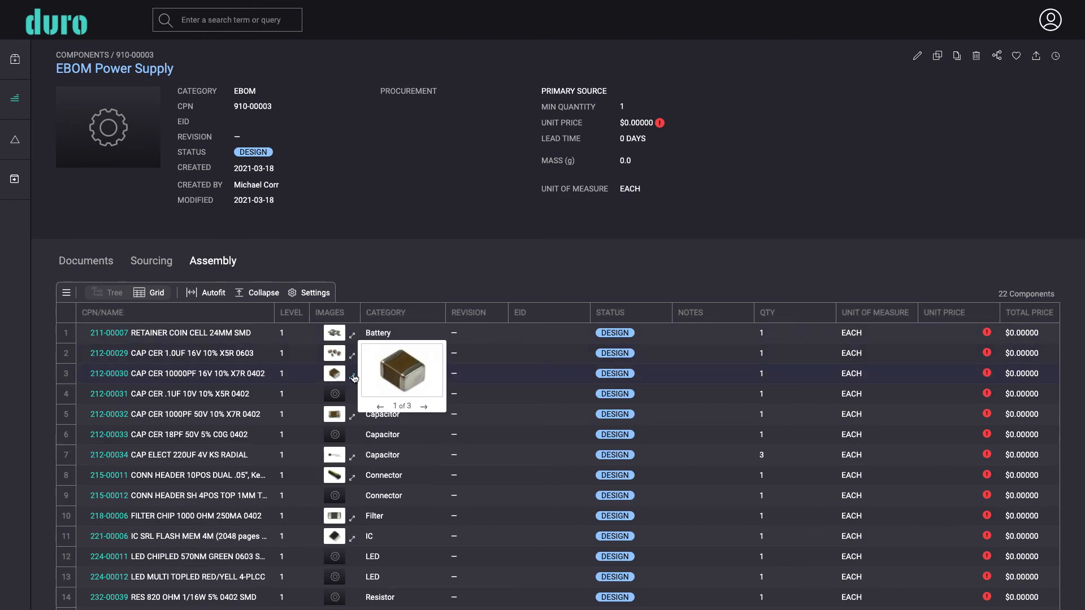
{"action": "mouse_move", "coordinate": [950, 97]}
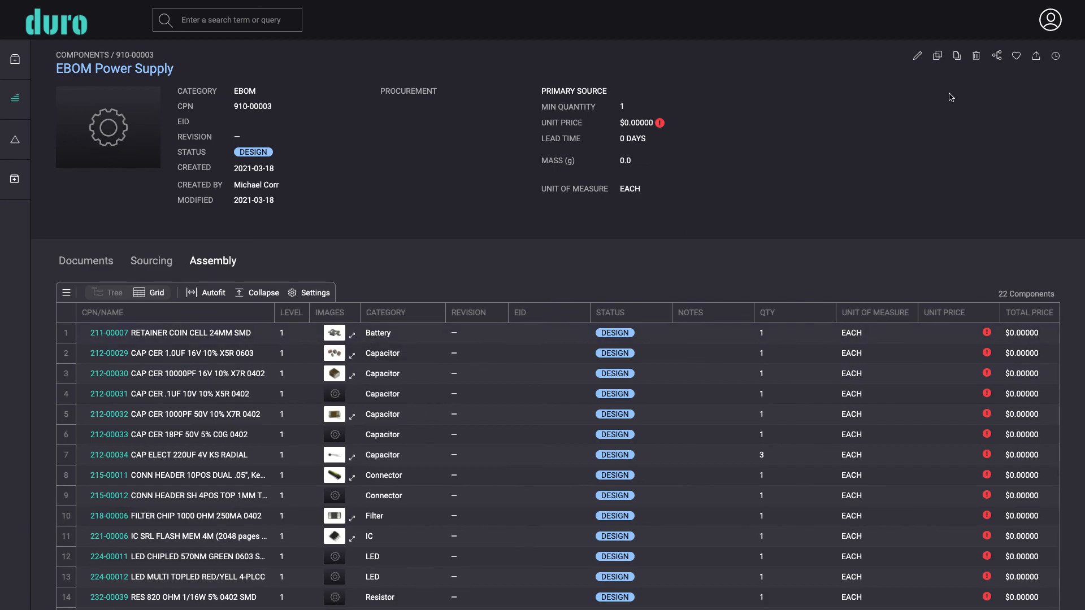
{"action": "left_click", "coordinate": [996, 56]}
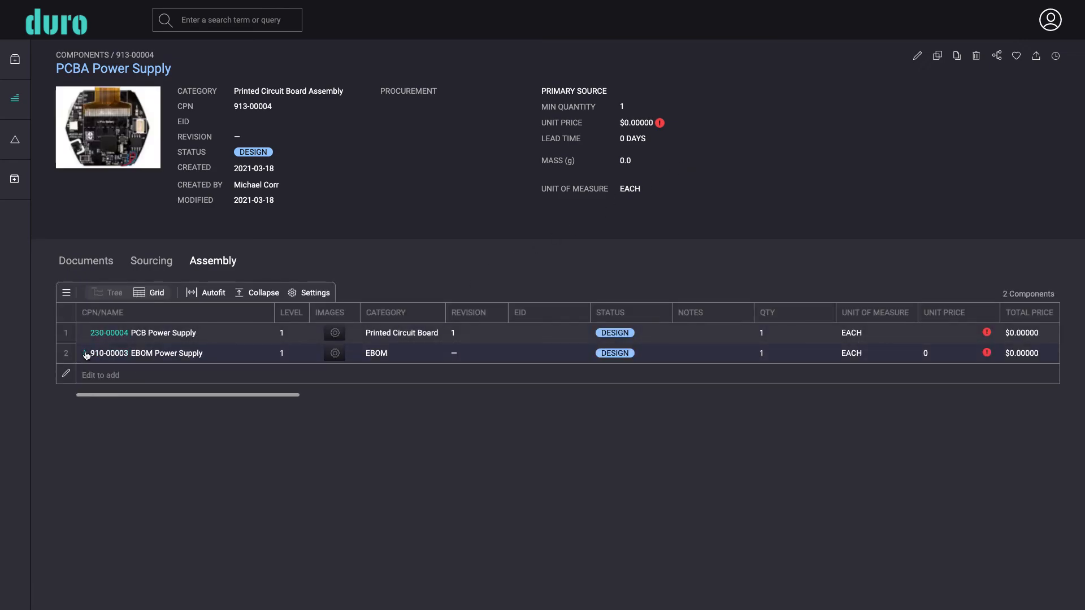
Expand the EBOM Power Supply row to show its parts, then open Export for PCBA Power Supply.
{"action": "left_click", "coordinate": [85, 352]}
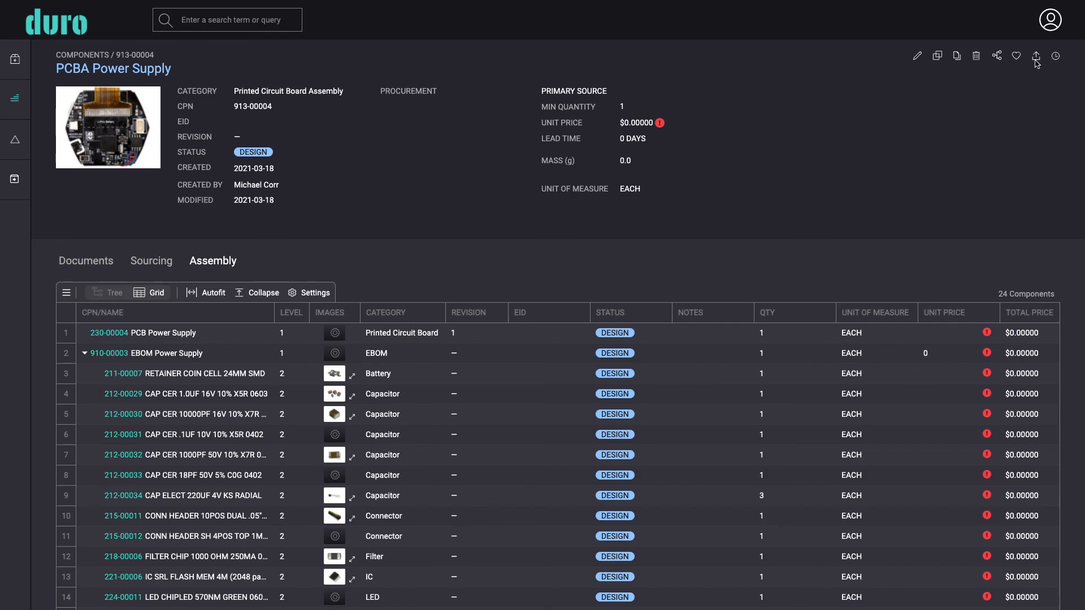
{"action": "left_click", "coordinate": [1036, 56]}
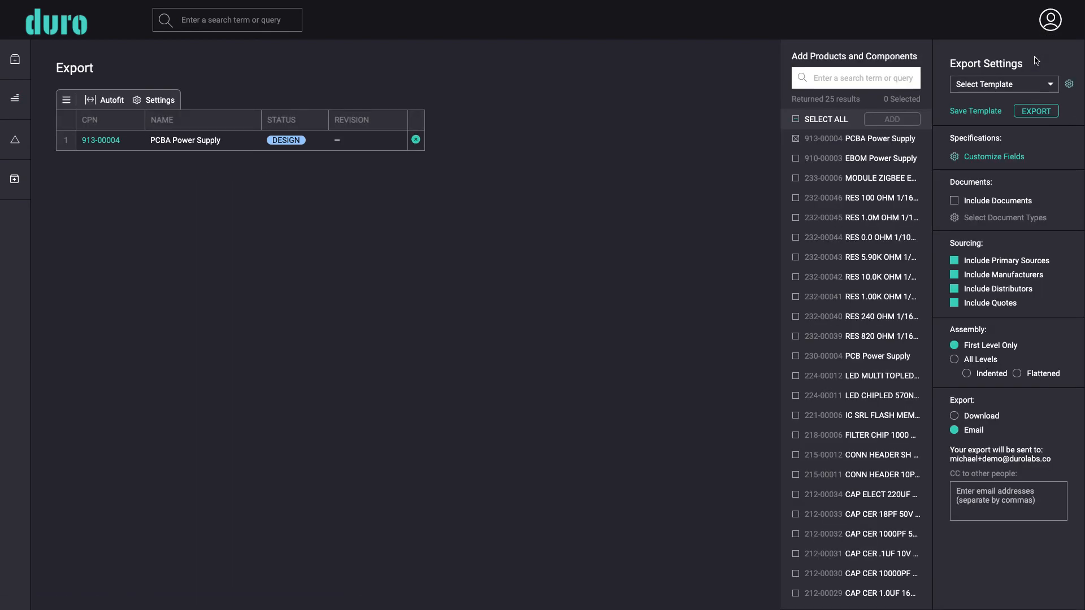